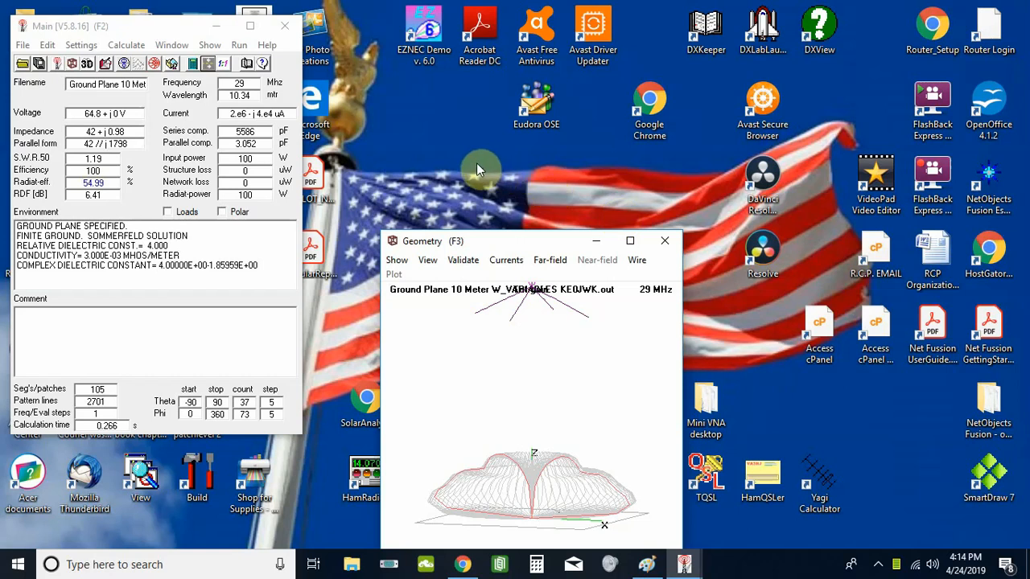
mouse_move(458, 143)
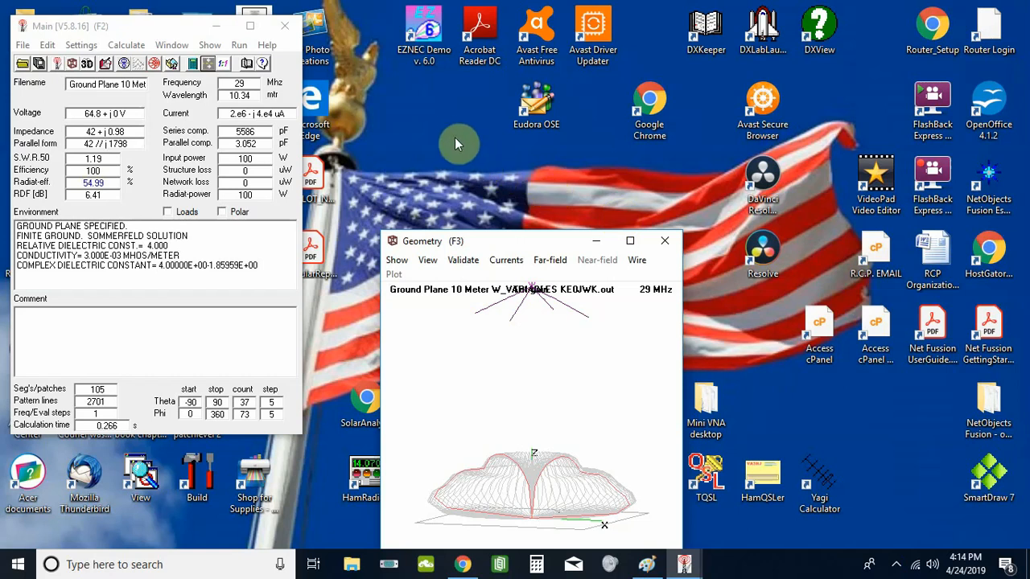
mouse_move(438, 128)
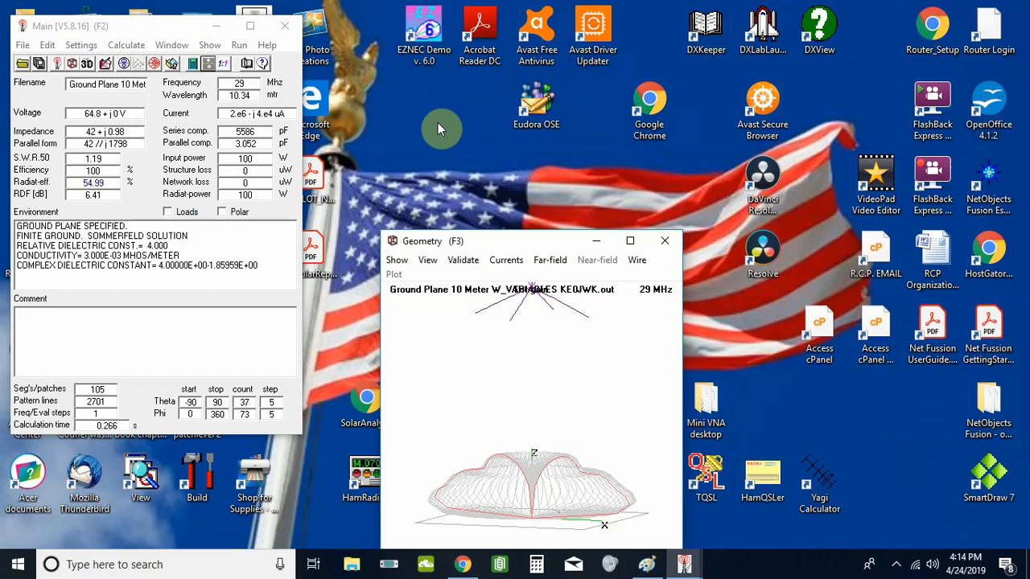
mouse_move(458, 126)
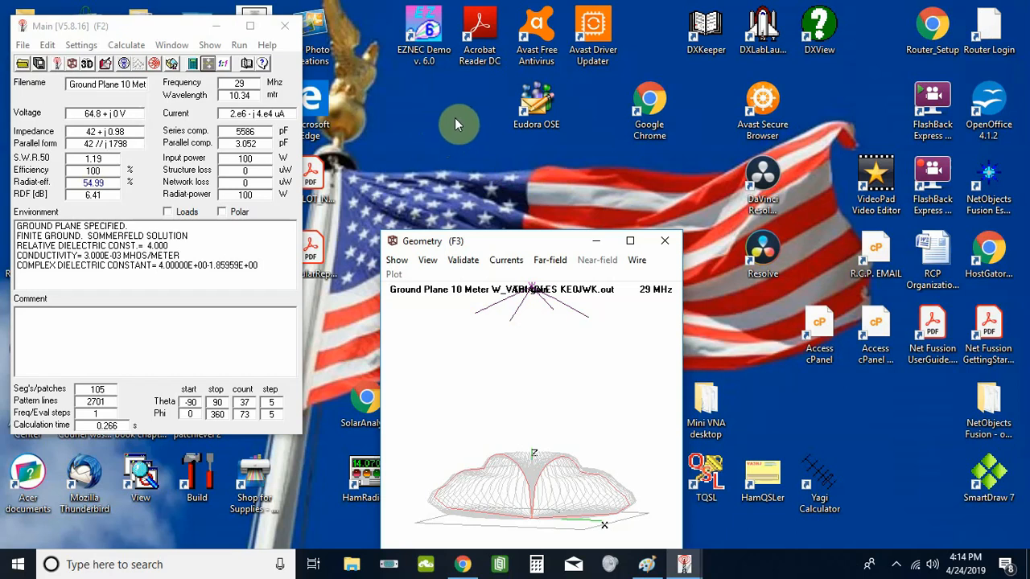
mouse_move(479, 149)
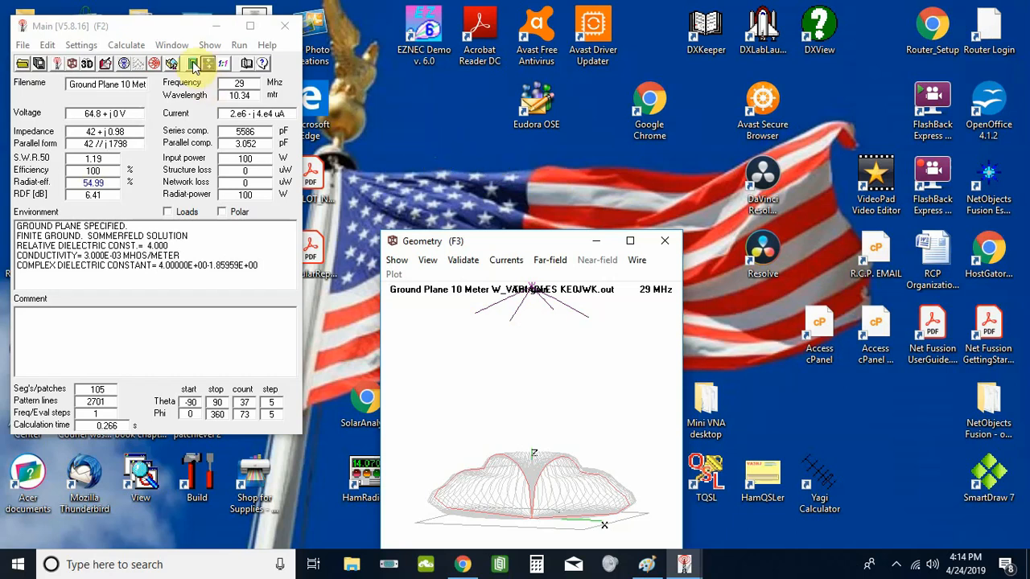
Generate a full far-field pattern at 29 MHz and show the vertical-plane plot
left_click(193, 64)
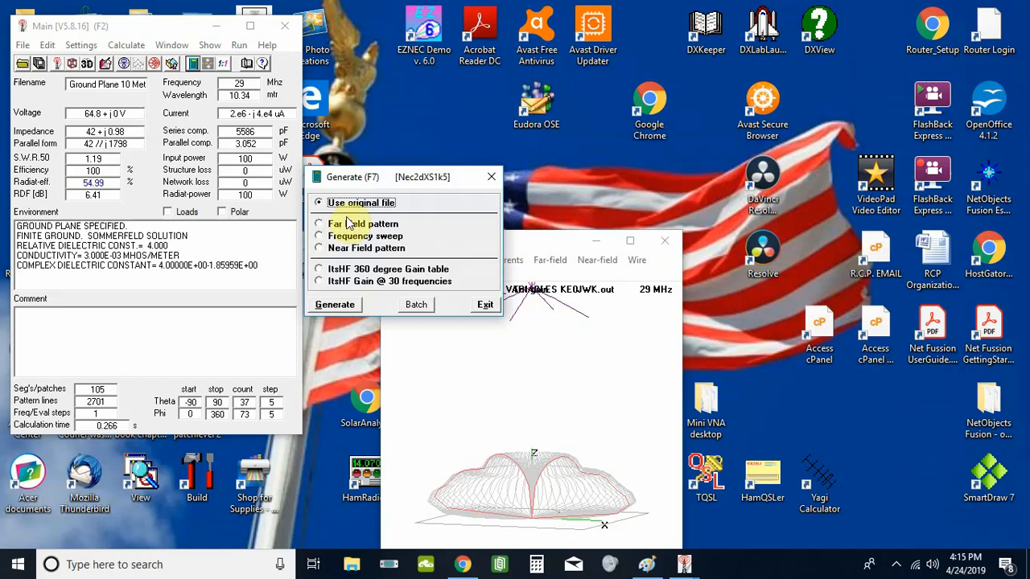
left_click(318, 223)
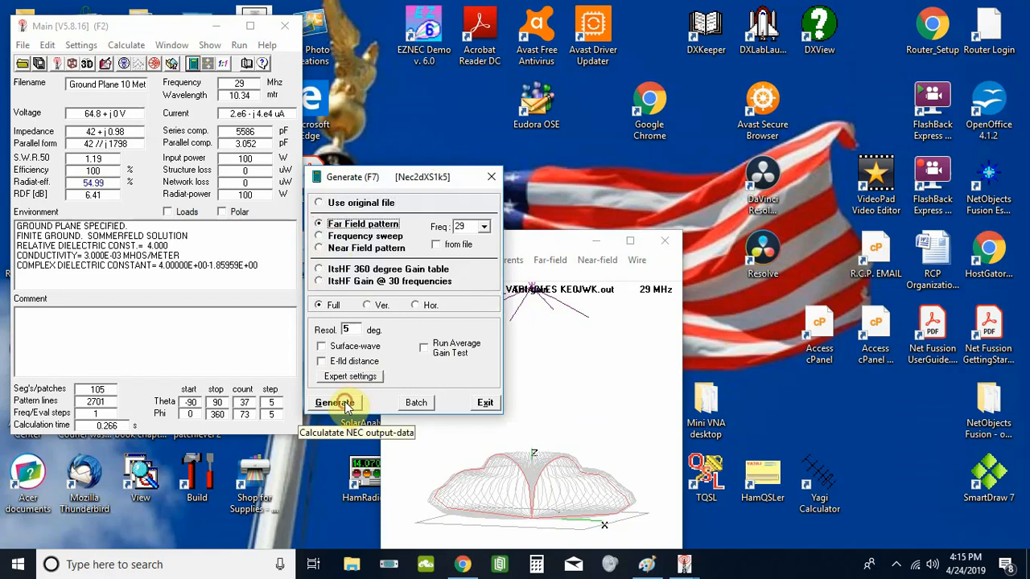
left_click(335, 402)
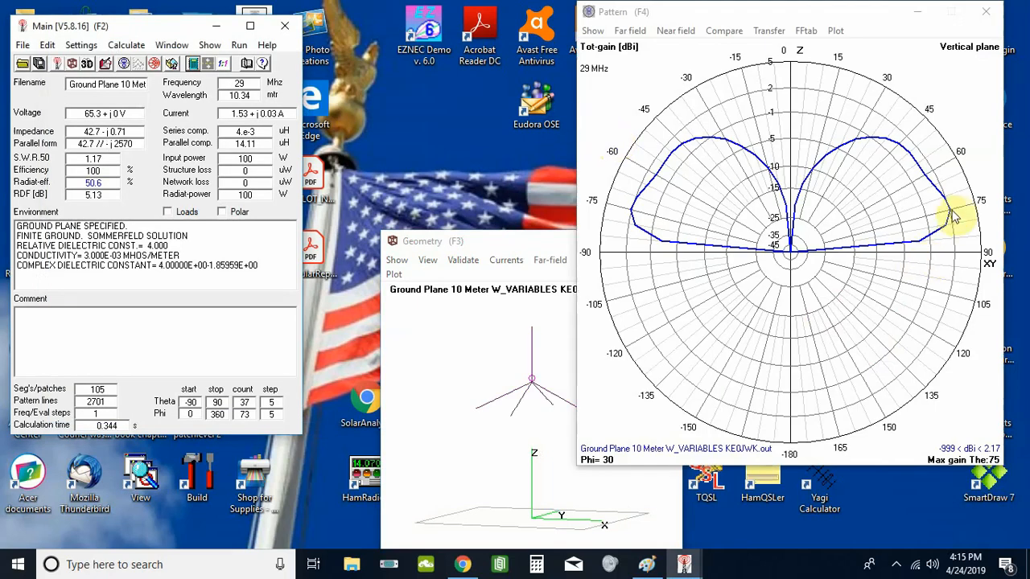
Read the gain at the 75° maximum-gain angle on the vertical pattern (2.17 dBi)
left_click(953, 211)
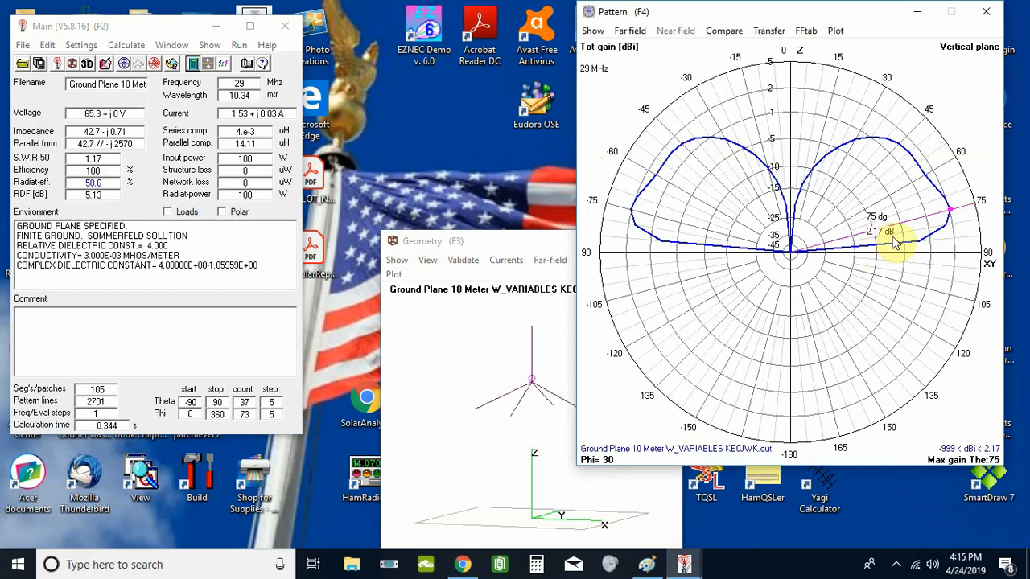
mouse_move(950, 234)
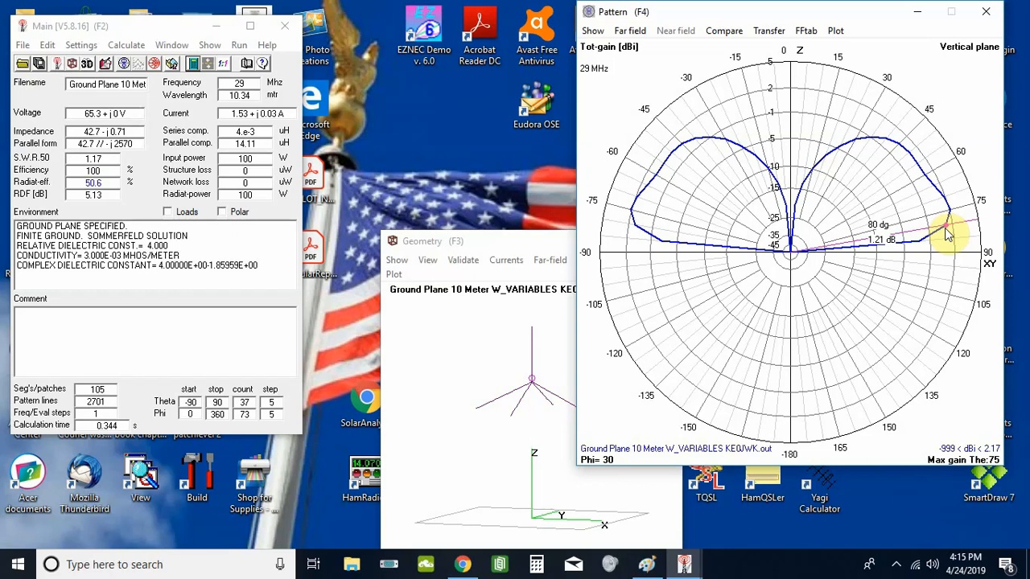
mouse_move(937, 245)
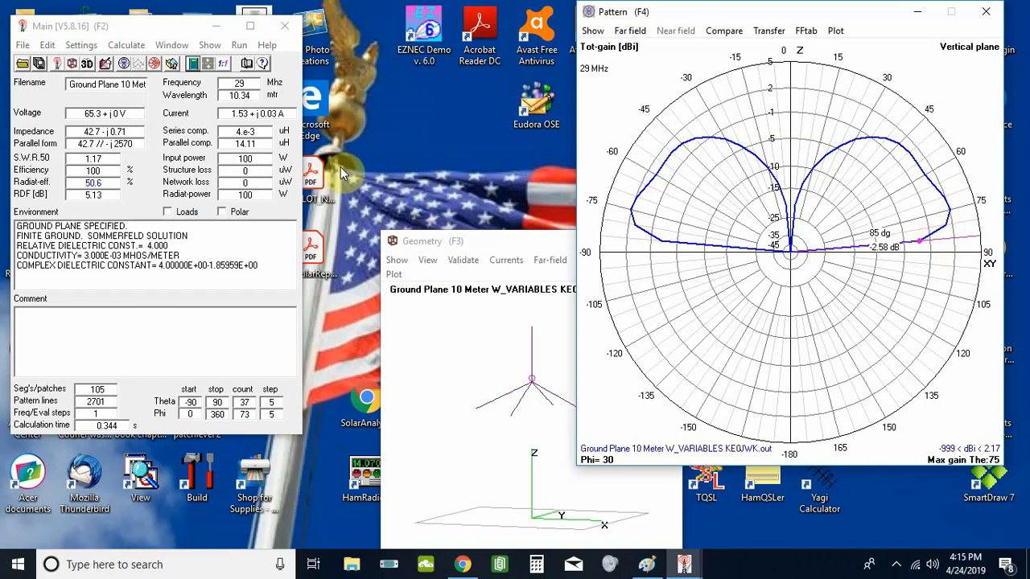
mouse_move(384, 161)
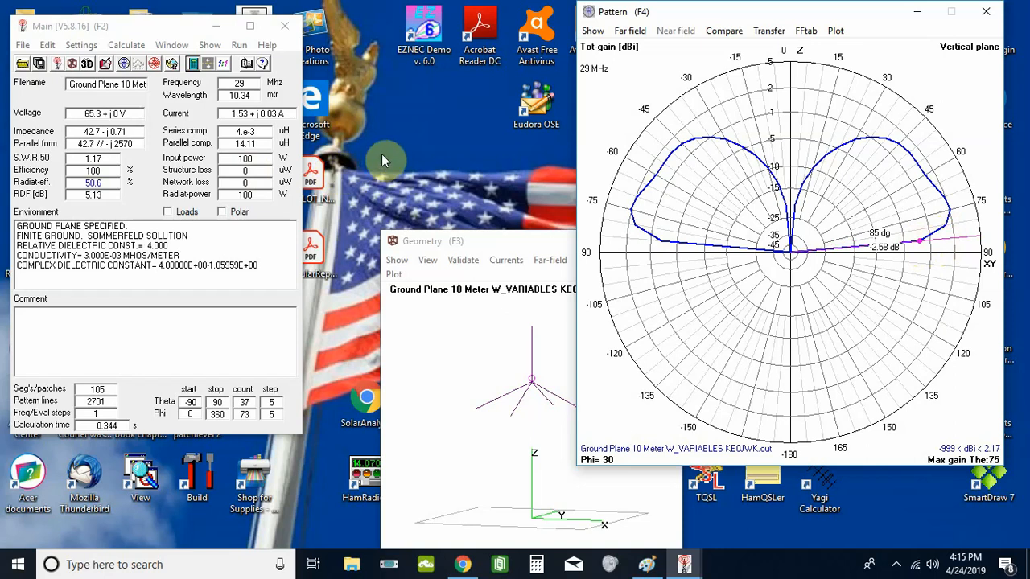
mouse_move(949, 225)
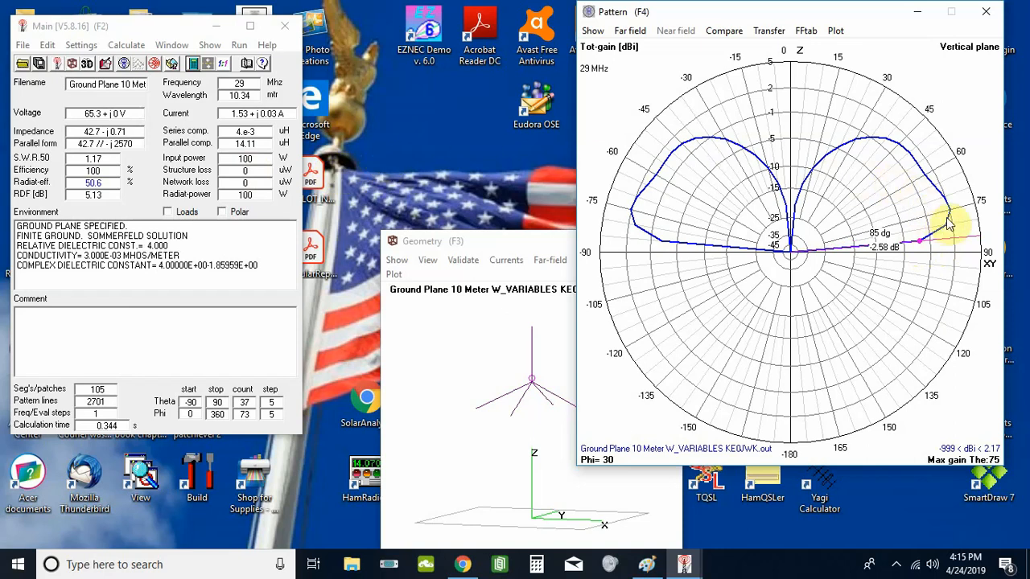
mouse_move(185, 89)
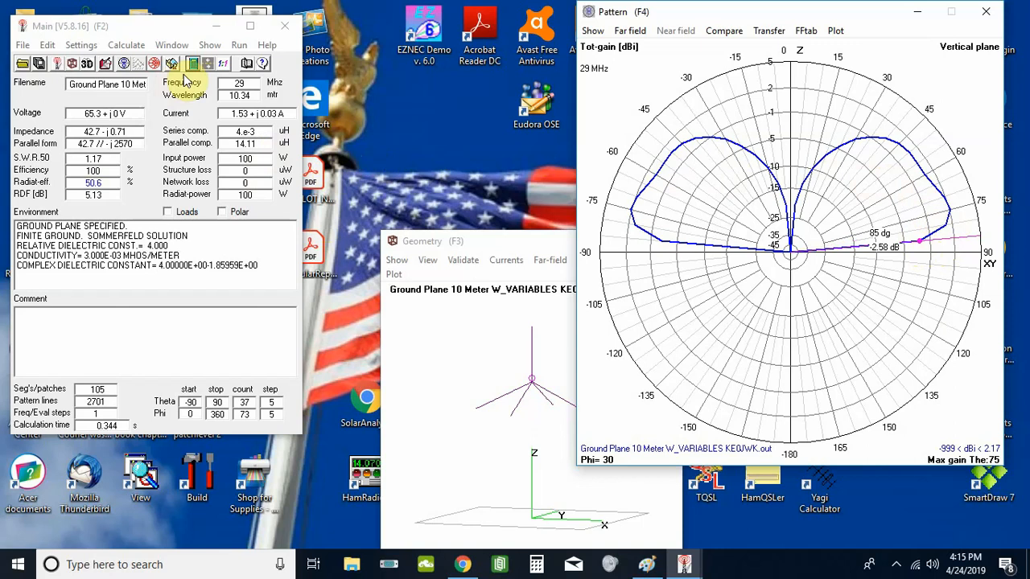
mouse_move(208, 65)
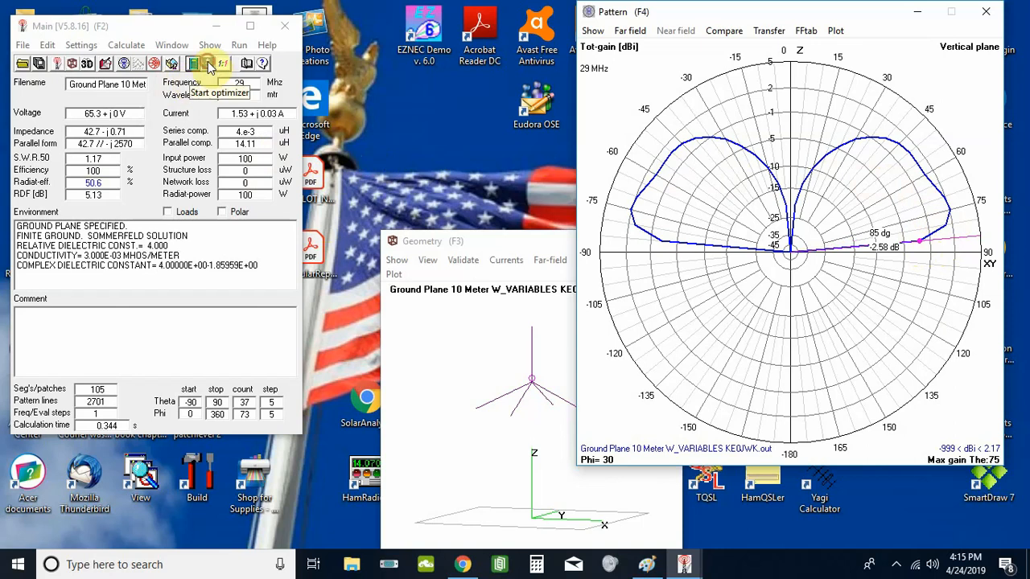
Start the optimizer with H1 and RL2 selected as the variables to tune
left_click(209, 63)
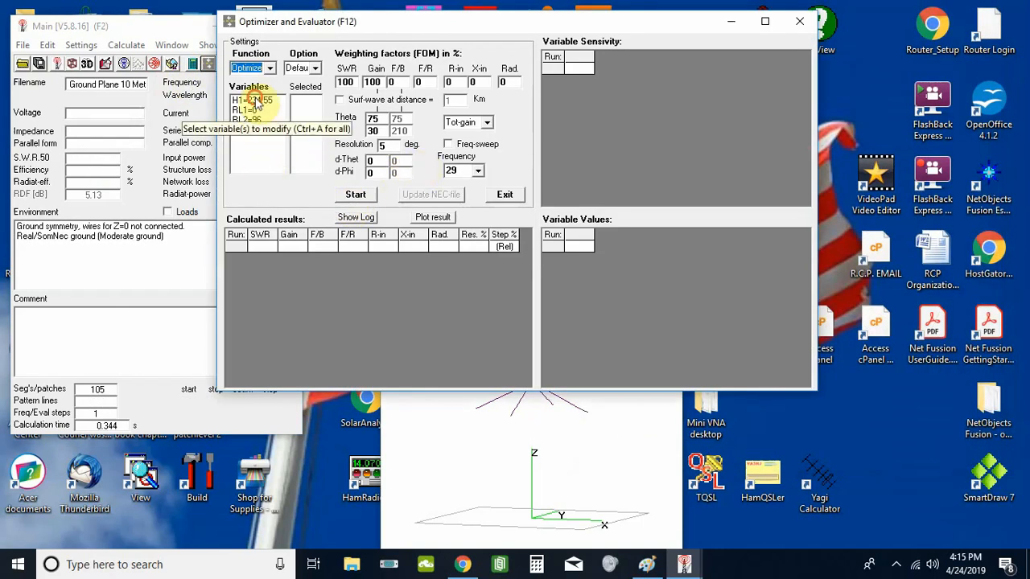
left_click(254, 99)
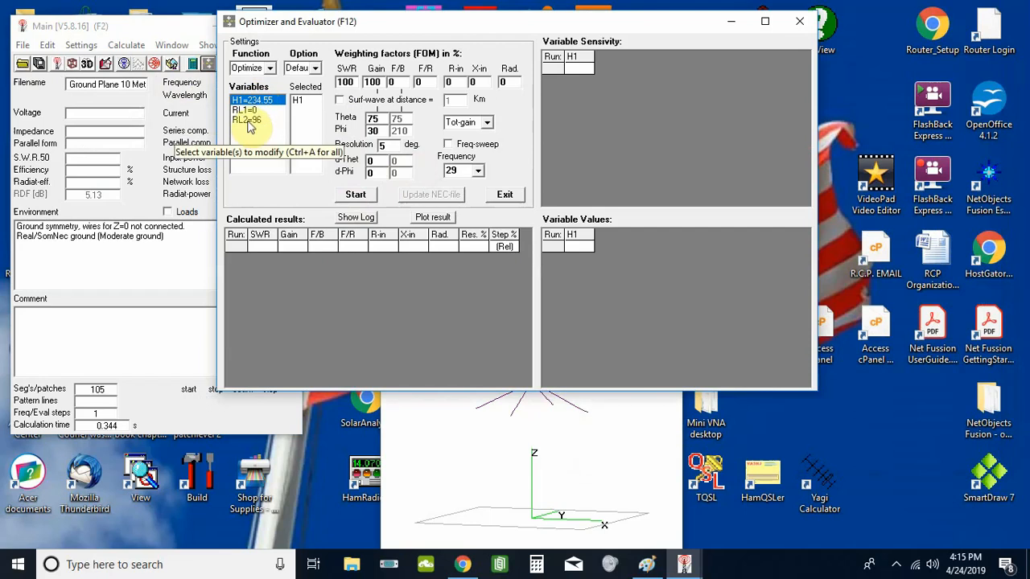
mouse_move(245, 132)
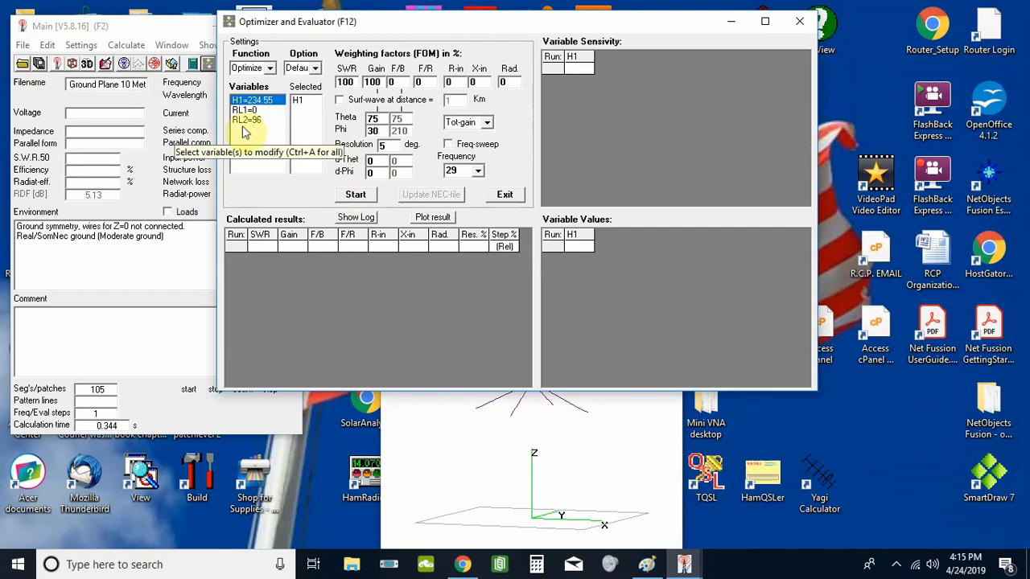
left_click(247, 119)
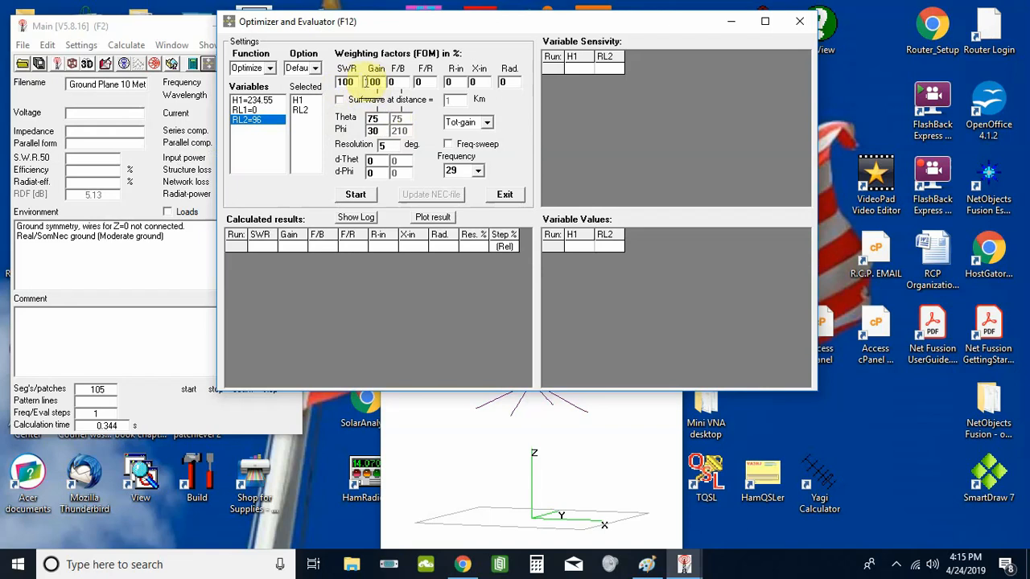
Set the SWR weighting to 75 and the gain target theta to 85 degrees
left_click(370, 81)
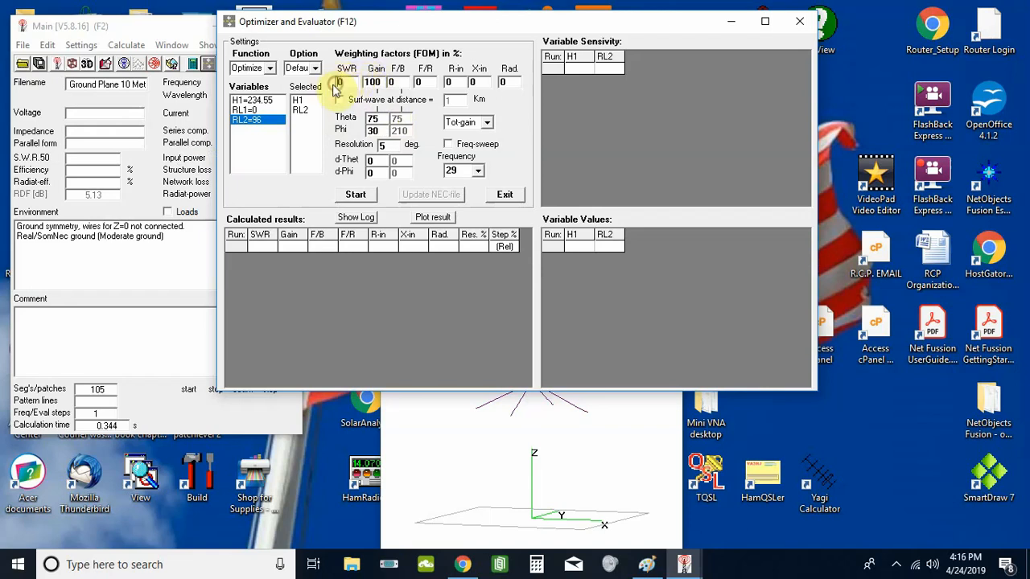
type("750")
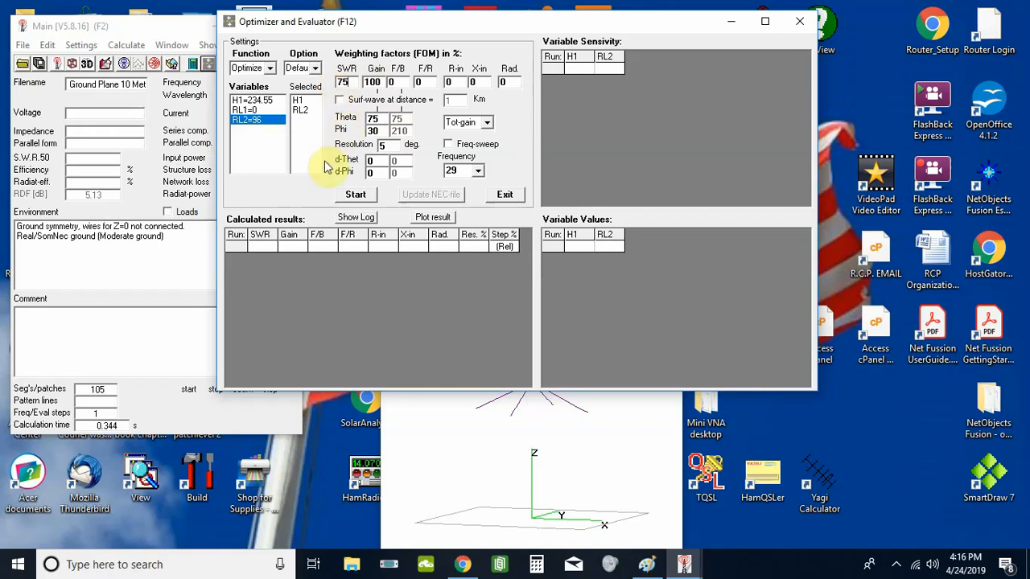
mouse_move(313, 138)
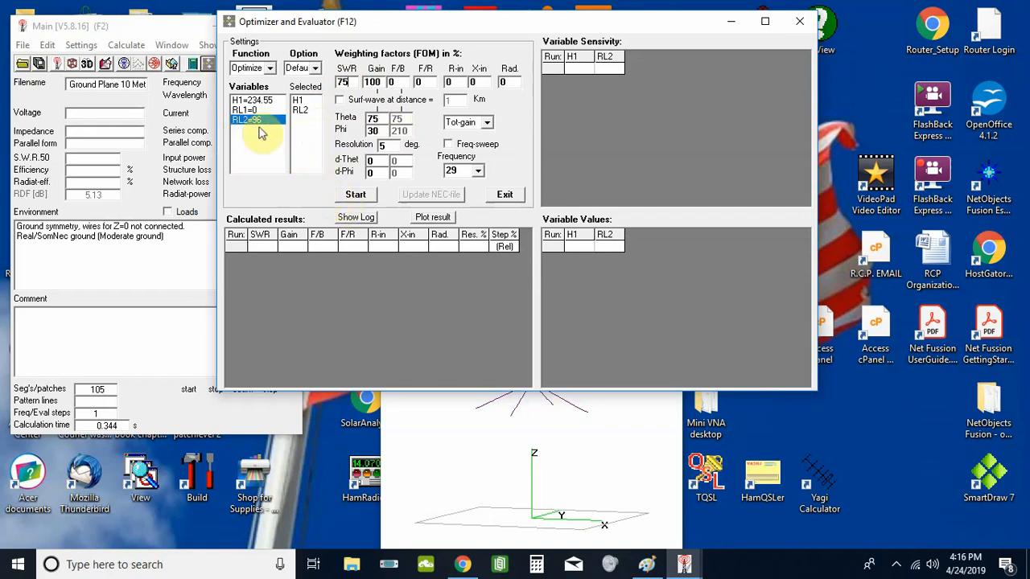
mouse_move(261, 132)
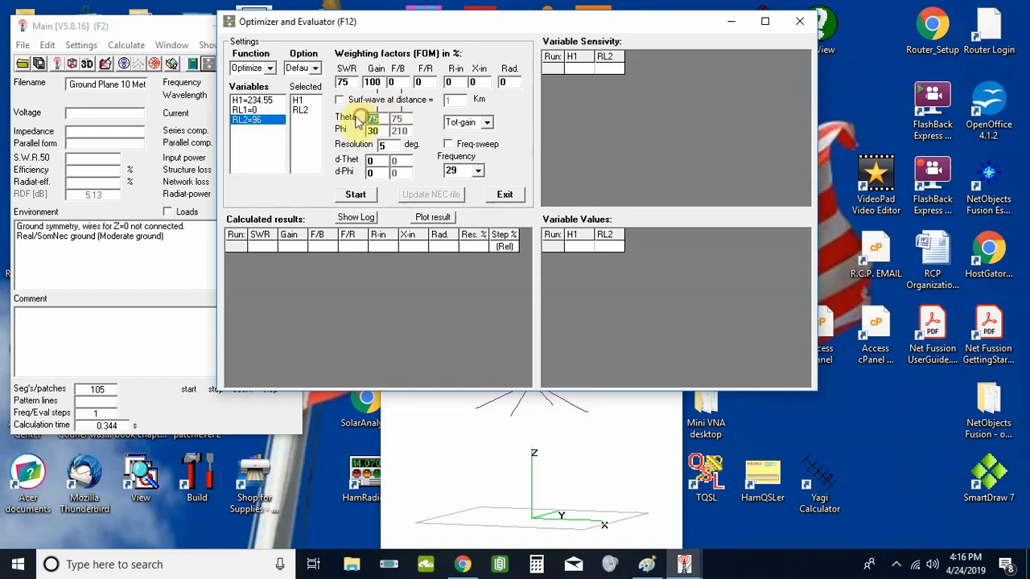
type("85")
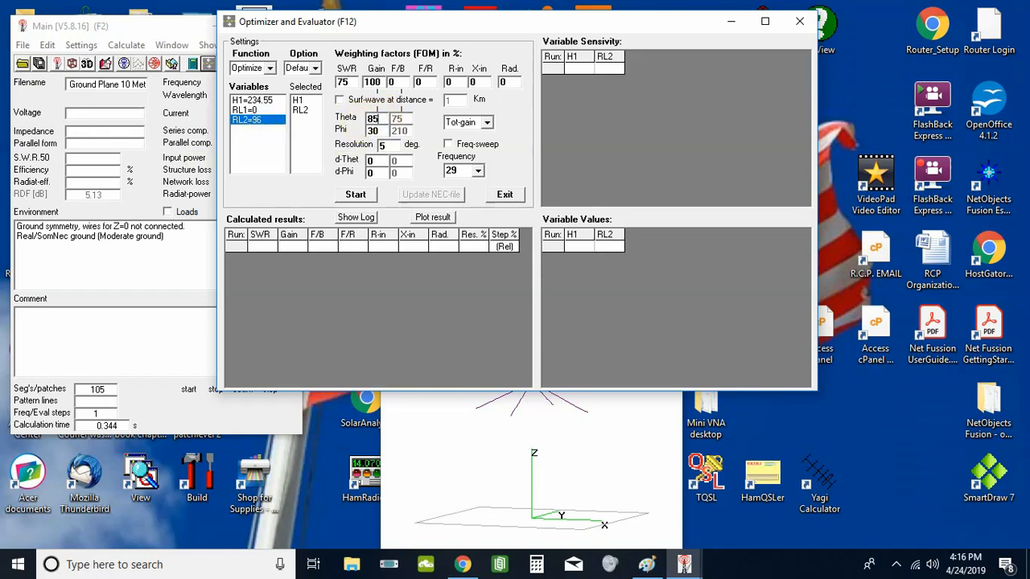
mouse_move(345, 127)
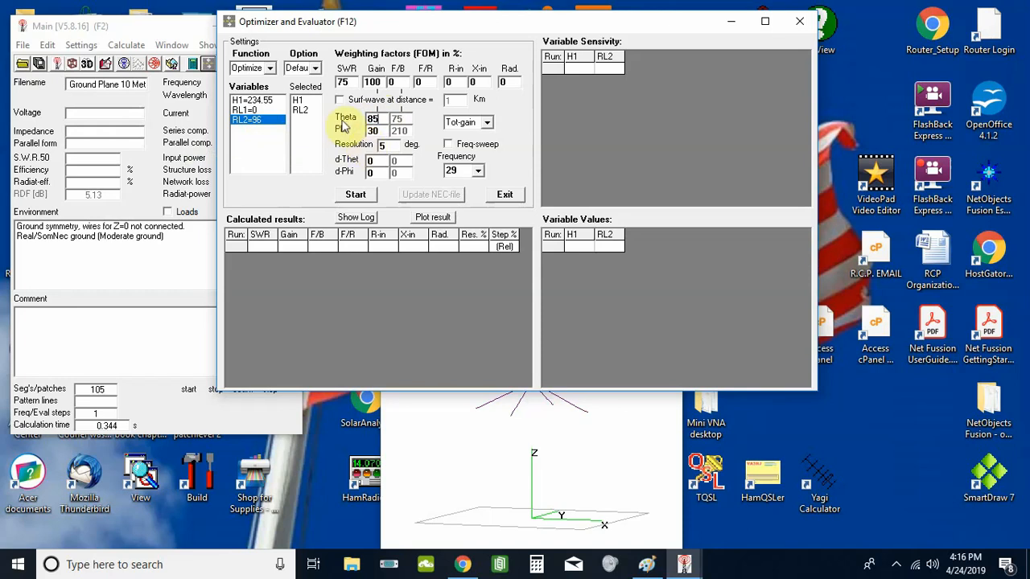
mouse_move(320, 141)
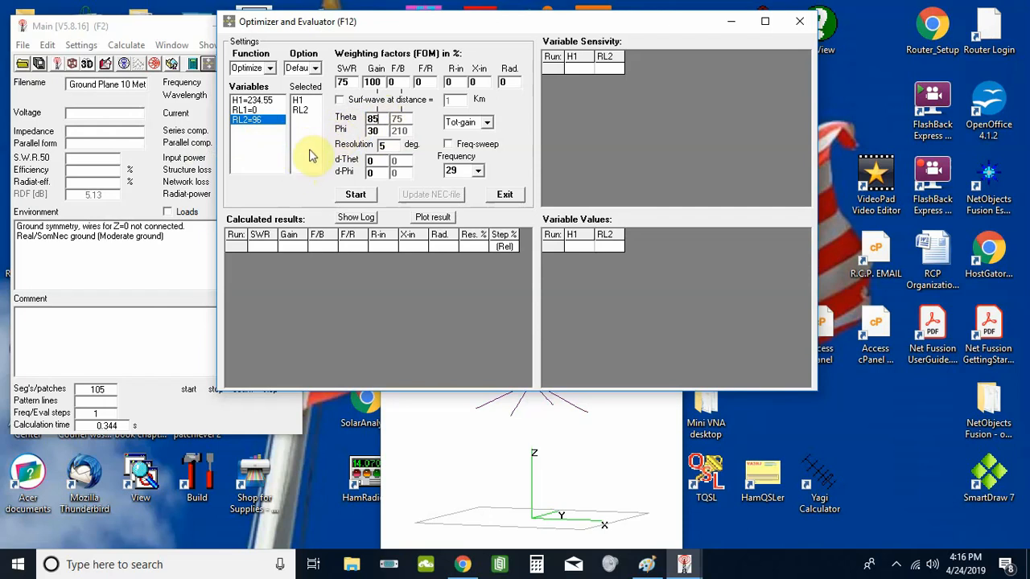
mouse_move(297, 165)
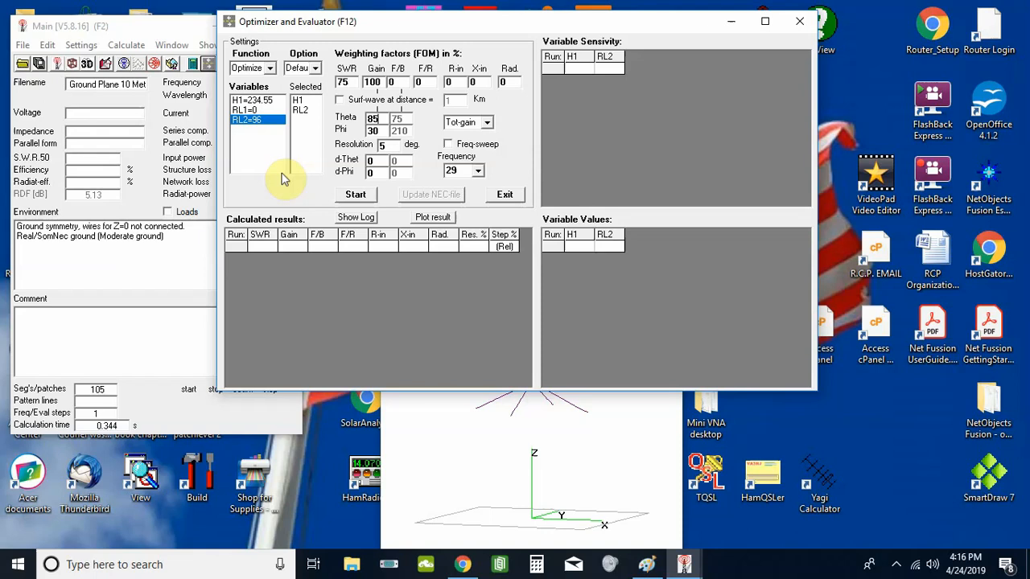
mouse_move(303, 200)
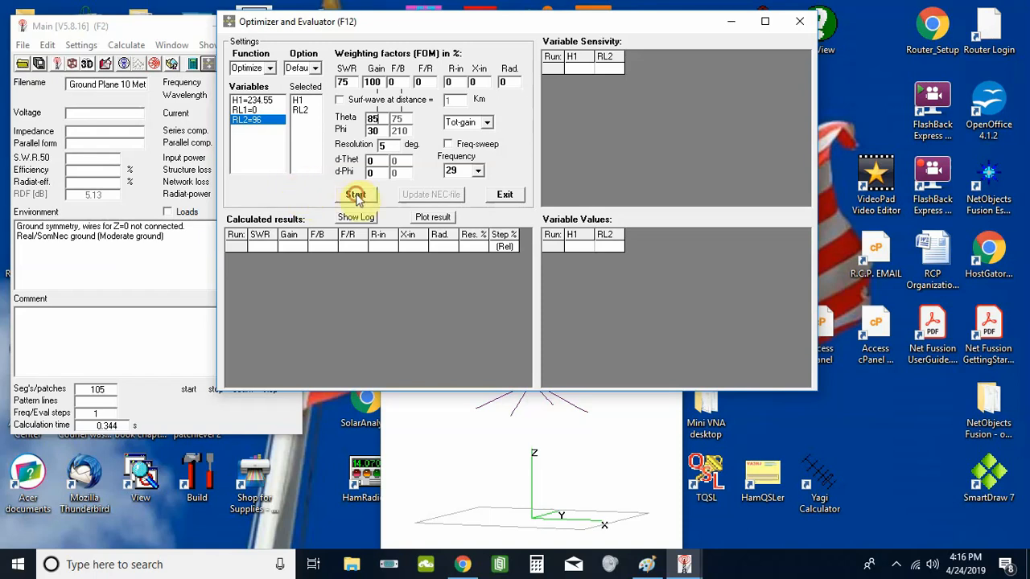
Run the optimizer so H1 and RL2 trials list their SWR, gain and impedance
left_click(355, 195)
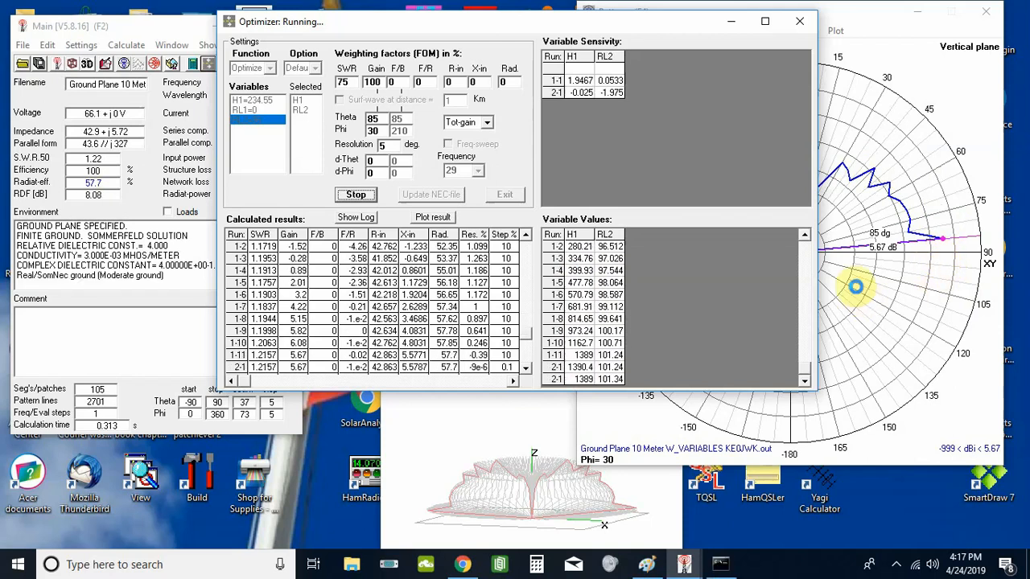
mouse_move(717, 301)
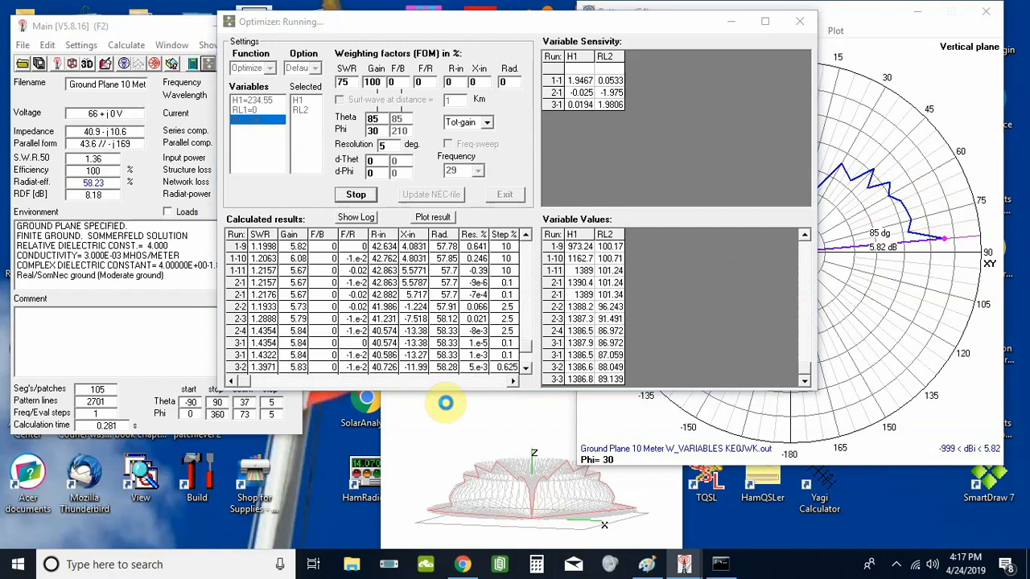
Change the gain target theta to 75 degrees and resume the optimization
left_click(536, 563)
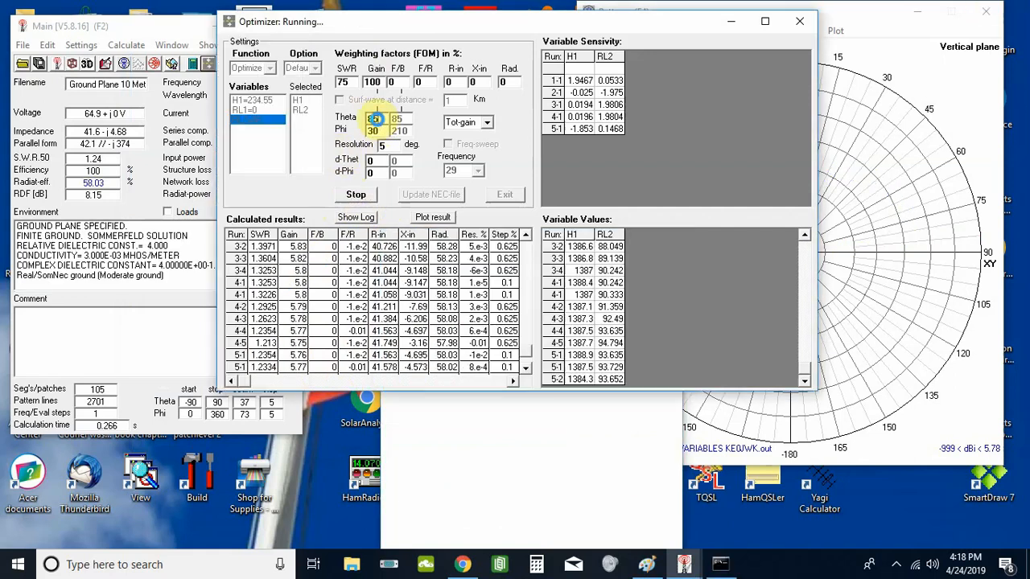
left_click(355, 193)
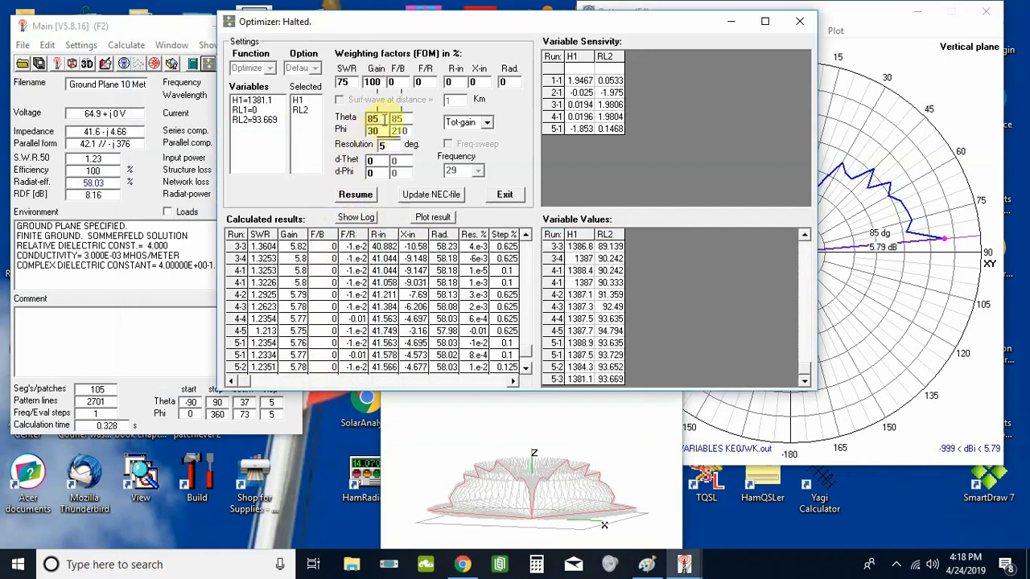
left_click(372, 119)
type("75")
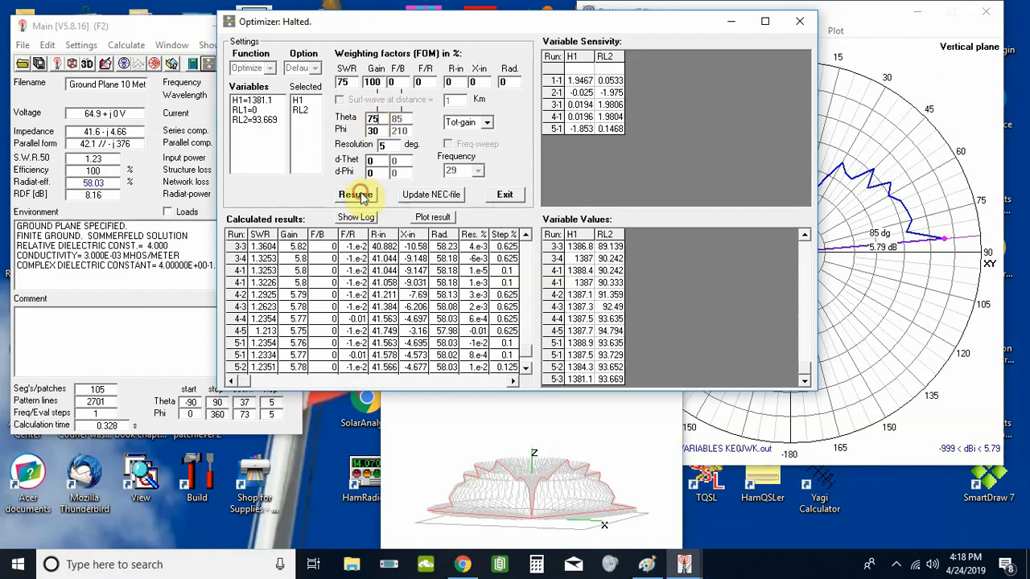
left_click(354, 195)
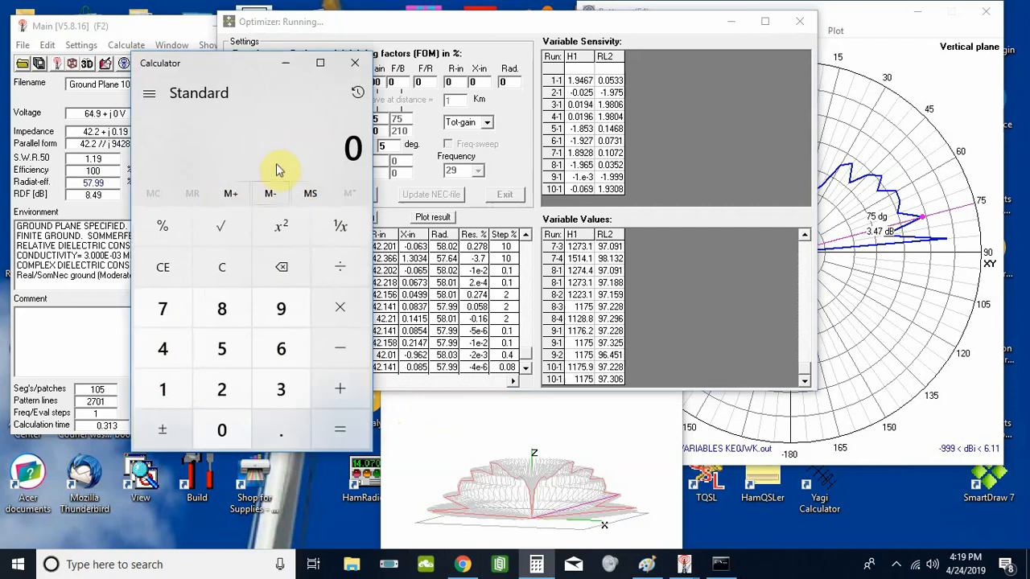
mouse_move(357, 64)
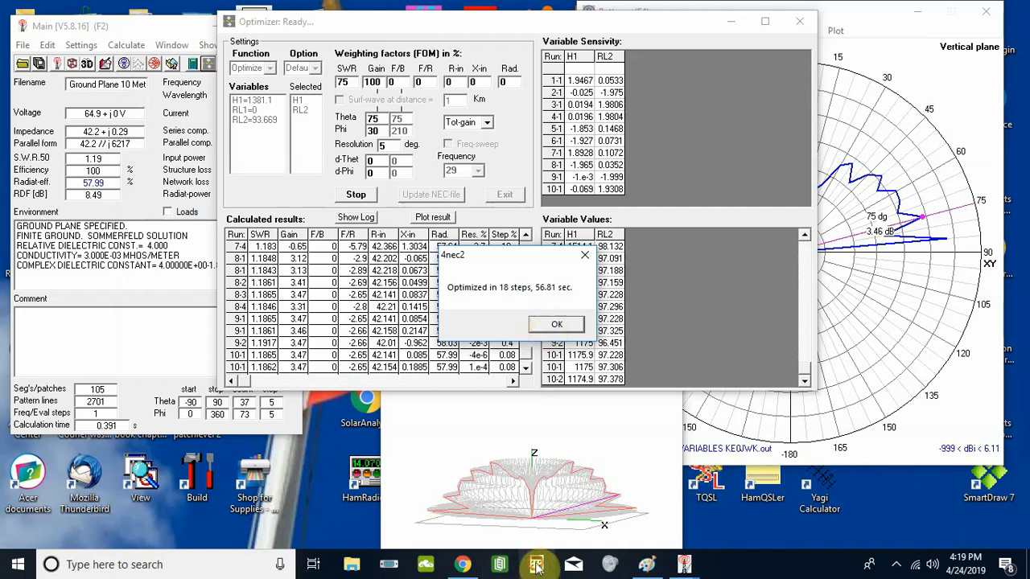
Compute 40 × 12 = 480 in Calculator and dismiss the 18-step optimization-finished message
left_click(537, 563)
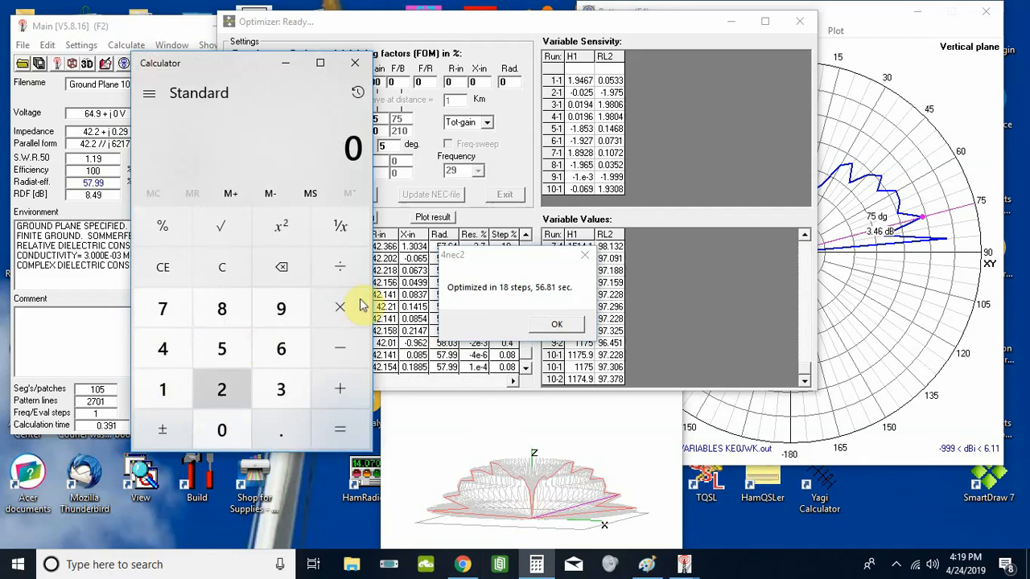
left_click(222, 429)
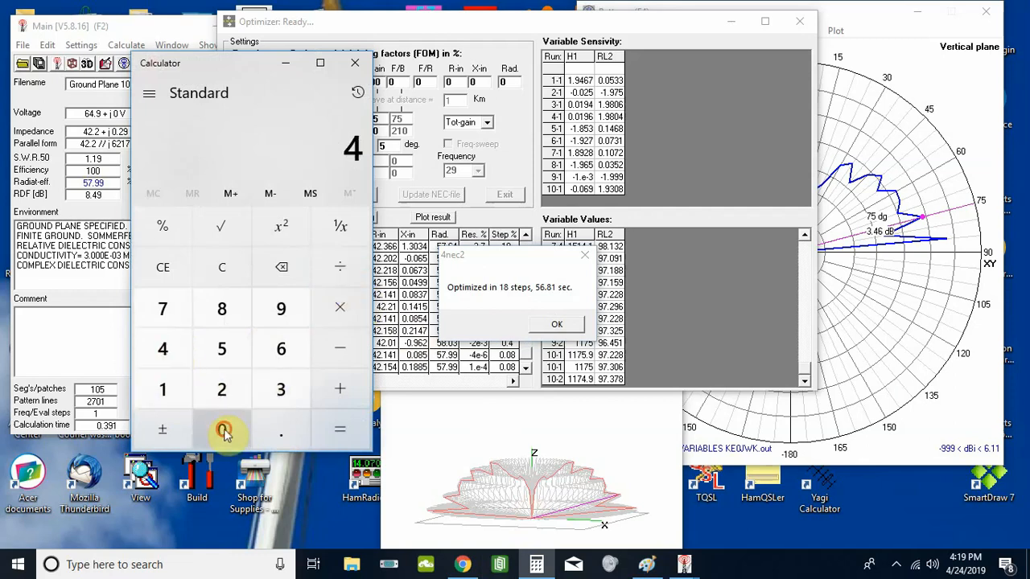
left_click(222, 428)
type("12")
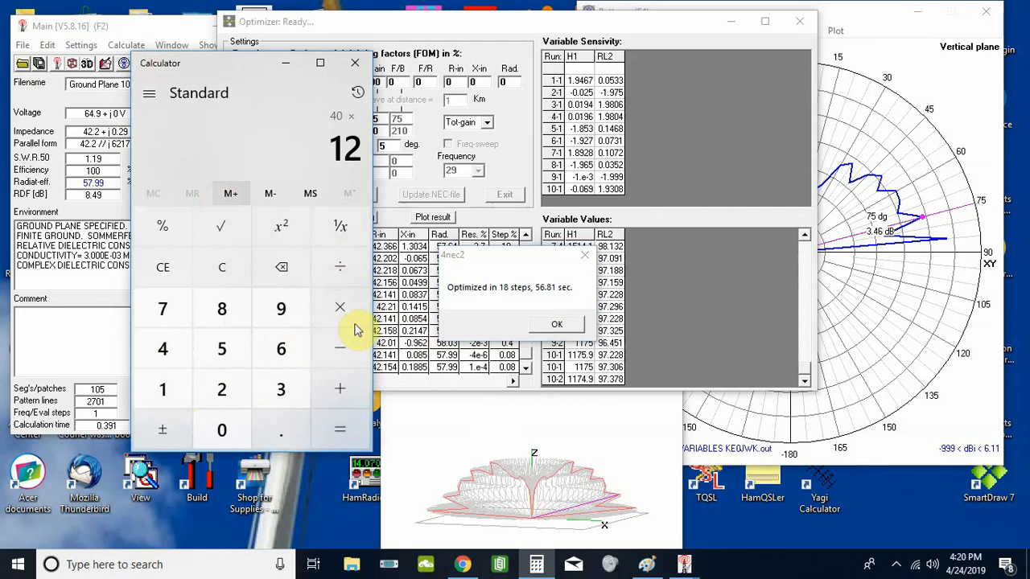
left_click(231, 193)
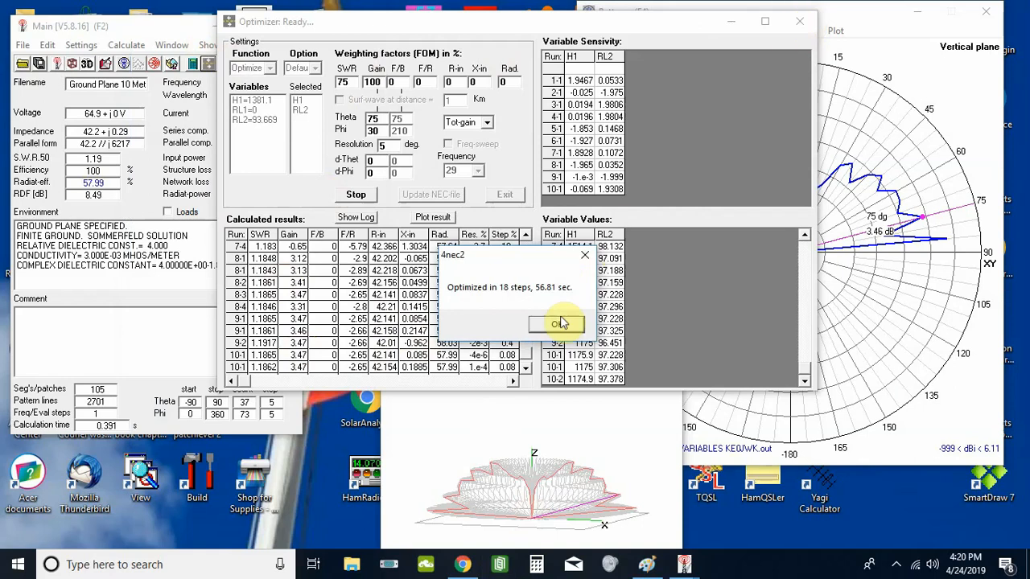
left_click(557, 321)
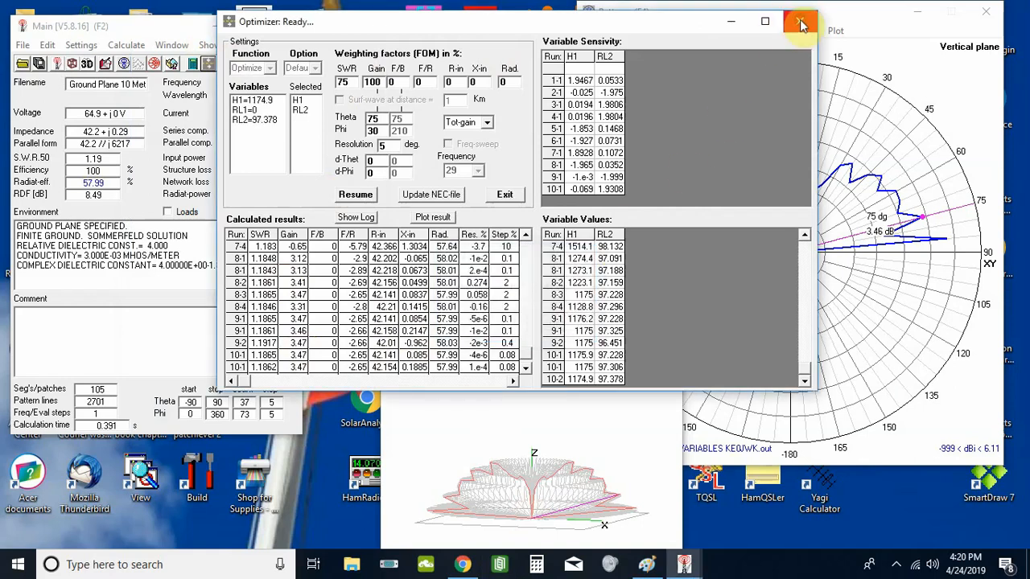
Close the optimizer and set H1 = 480 in the Symbols list, then calculate with the edited data
left_click(801, 22)
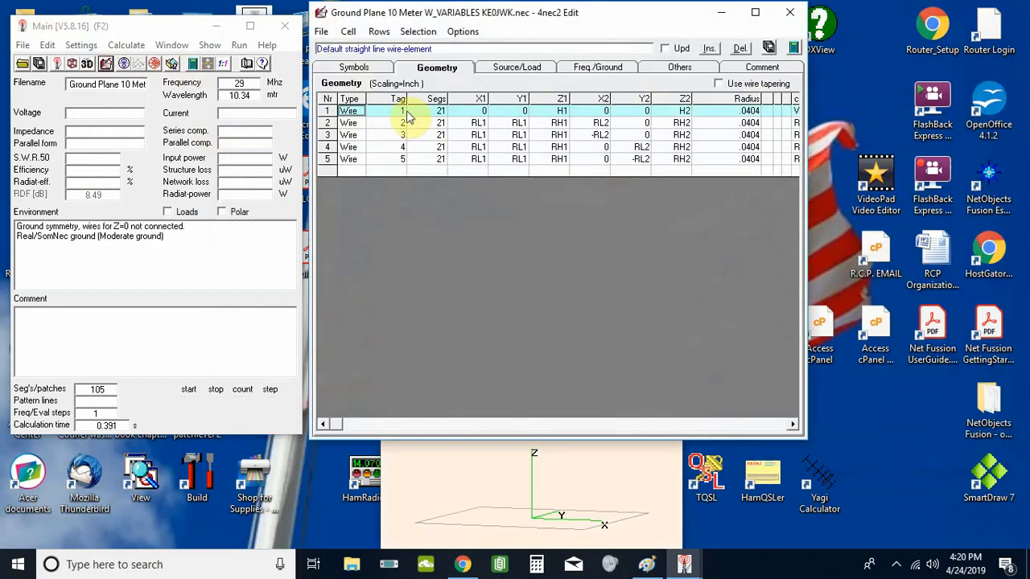
left_click(354, 68)
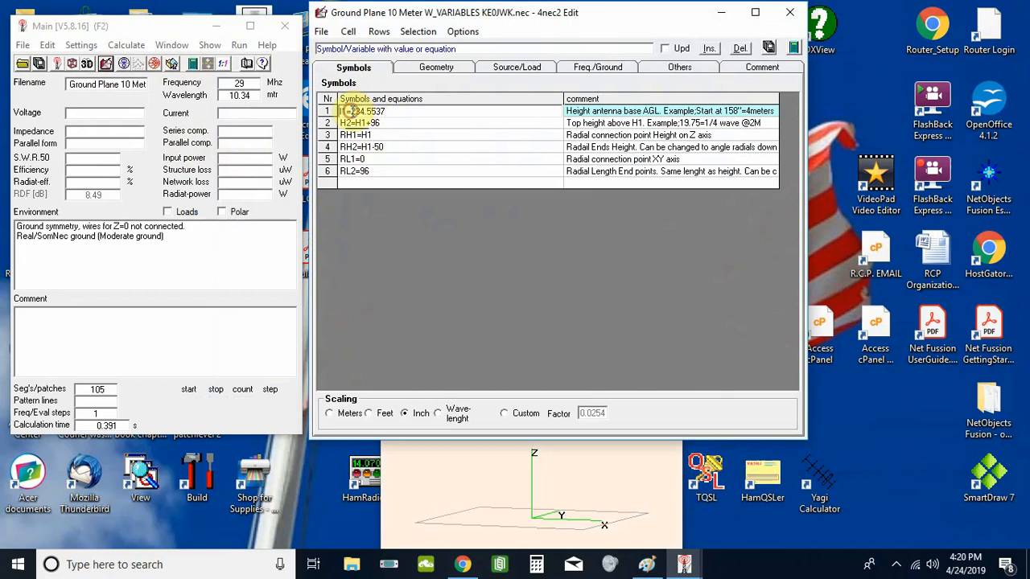
double_click(367, 109)
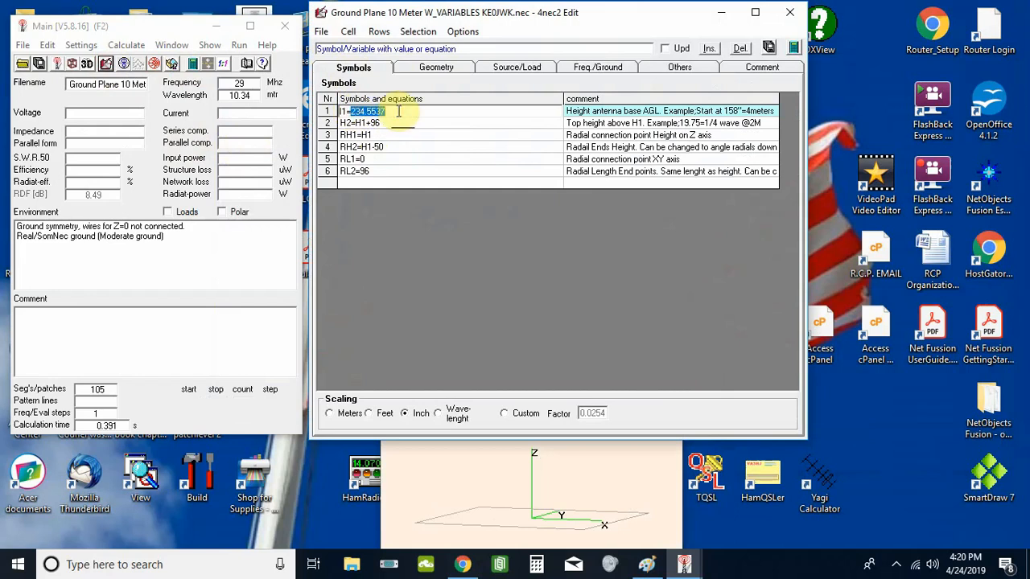
type("480")
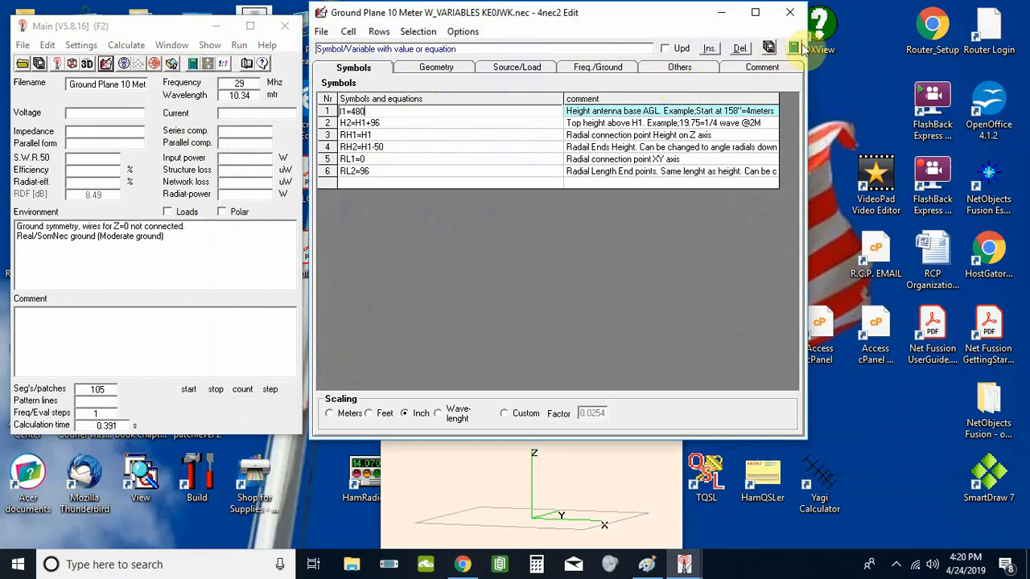
left_click(791, 47)
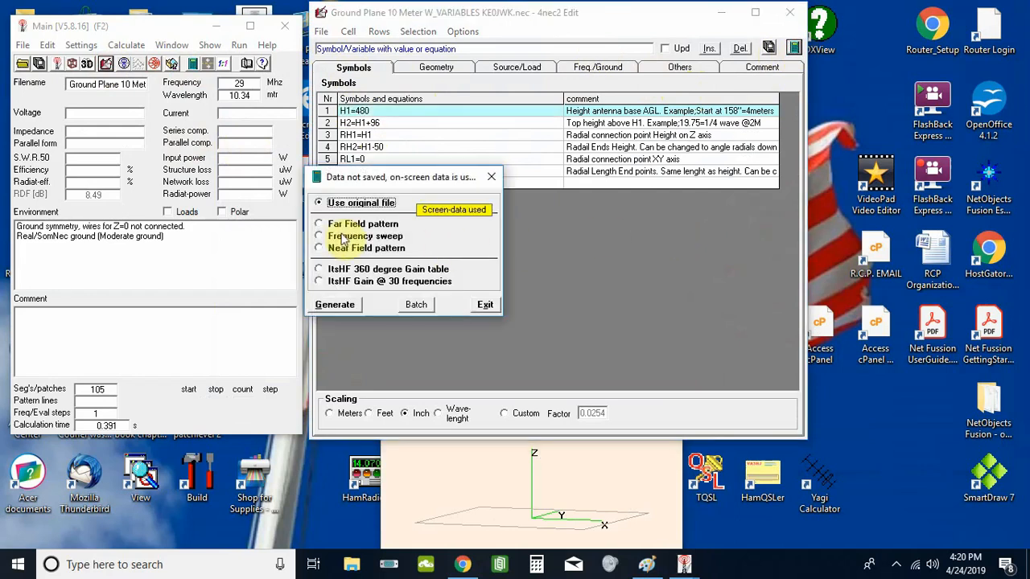
Run a 29.3–29.7 MHz frequency sweep showing SWR, impedance curves and vertical pattern
left_click(319, 235)
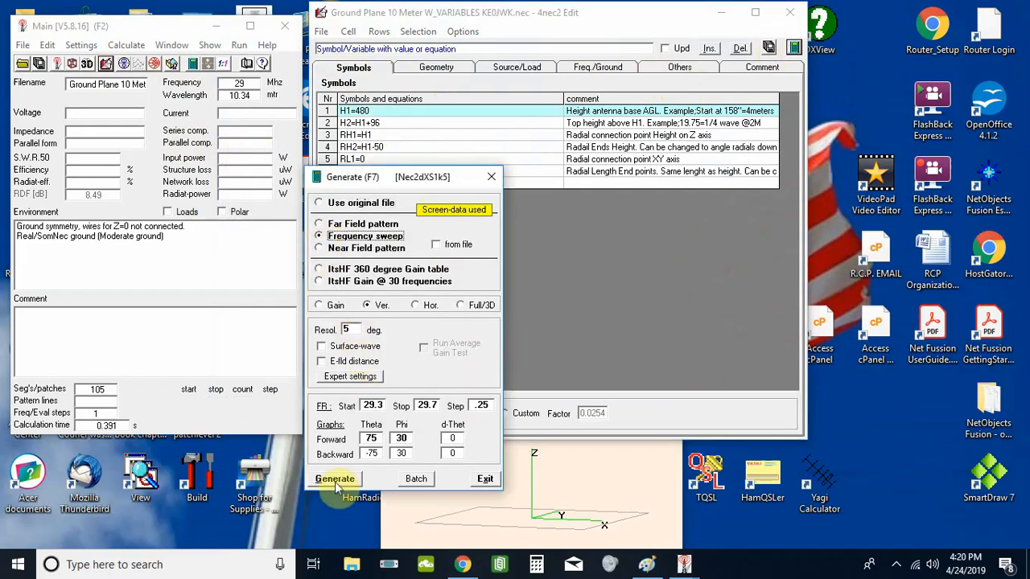
left_click(334, 479)
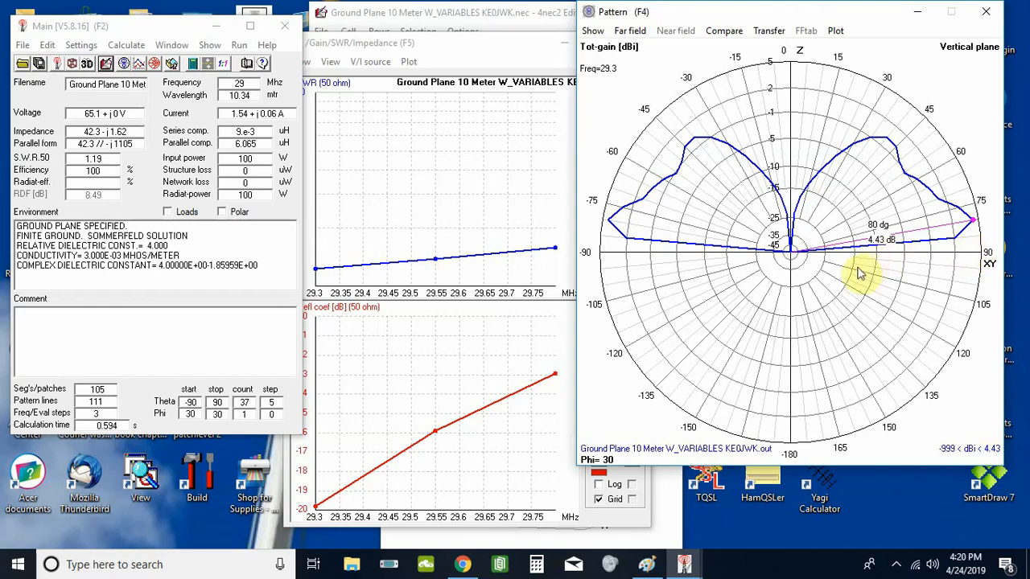
mouse_move(527, 66)
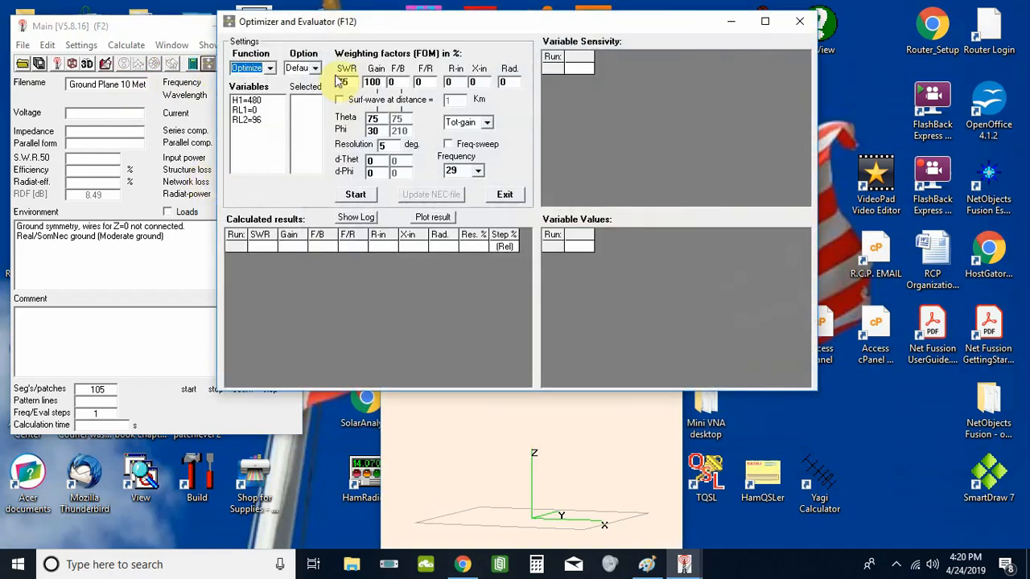
Select H1 and RL2 as optimizer variables with a gain target theta of 80 degrees
left_click(248, 100)
type("80")
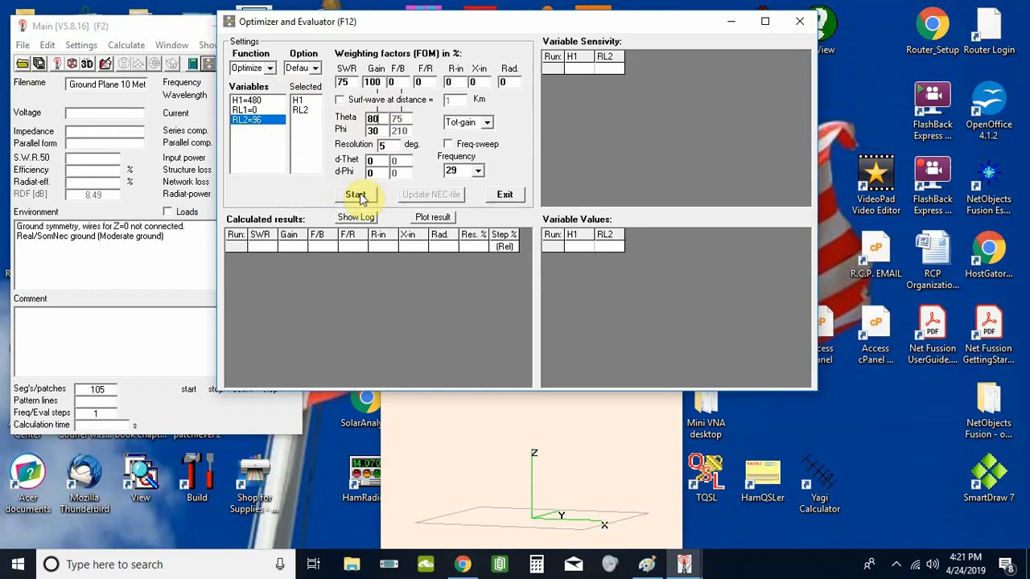
Start the optimizer run for gain at 80°, finishing in 10 steps at about 4.4 dBi
left_click(354, 195)
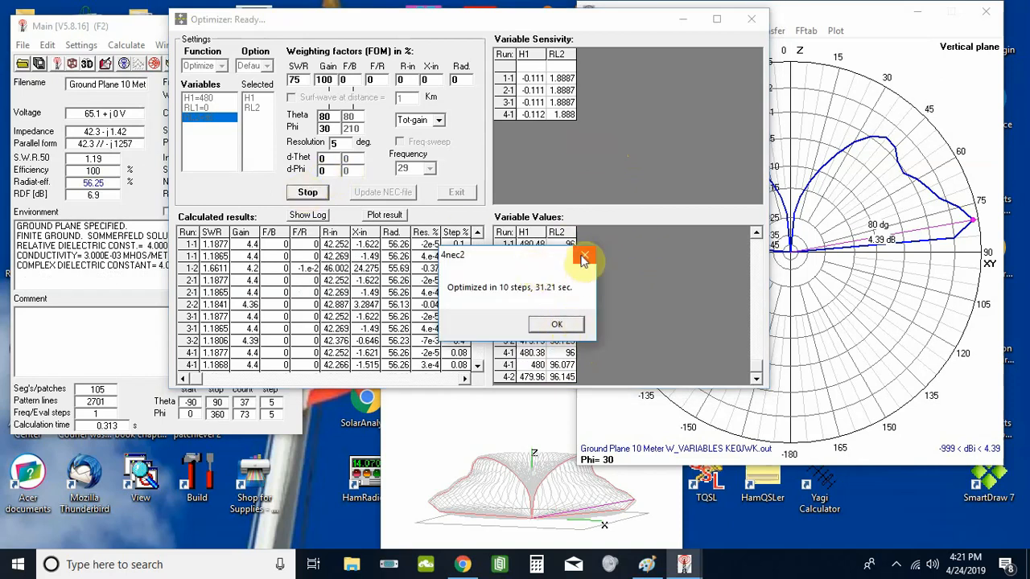
Dismiss the finished message and review results: H1 ≈ 479.96, RL2 ≈ 96.145, 4.39 dBi at 80°
left_click(557, 323)
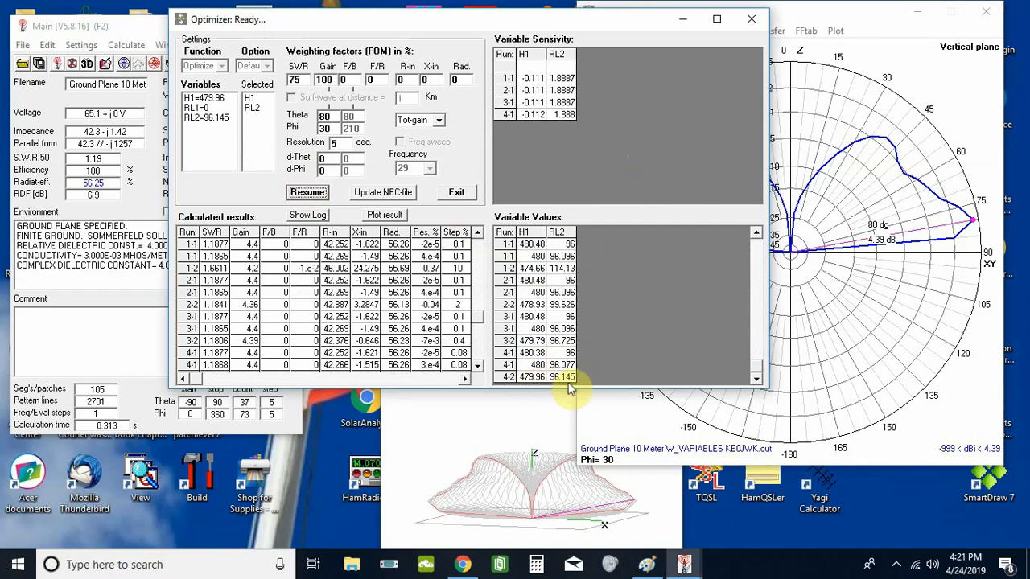
left_click(215, 364)
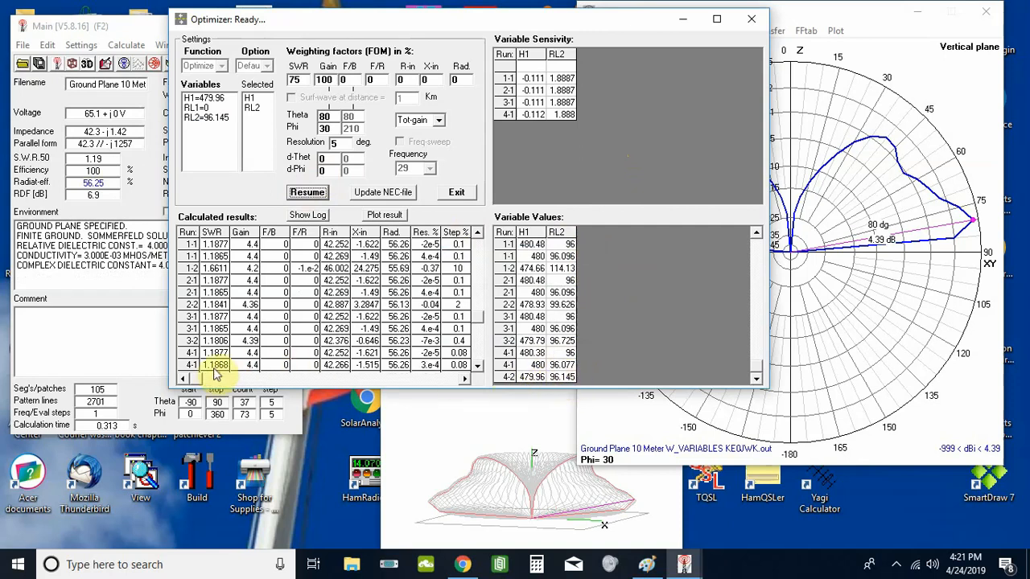
mouse_move(480, 315)
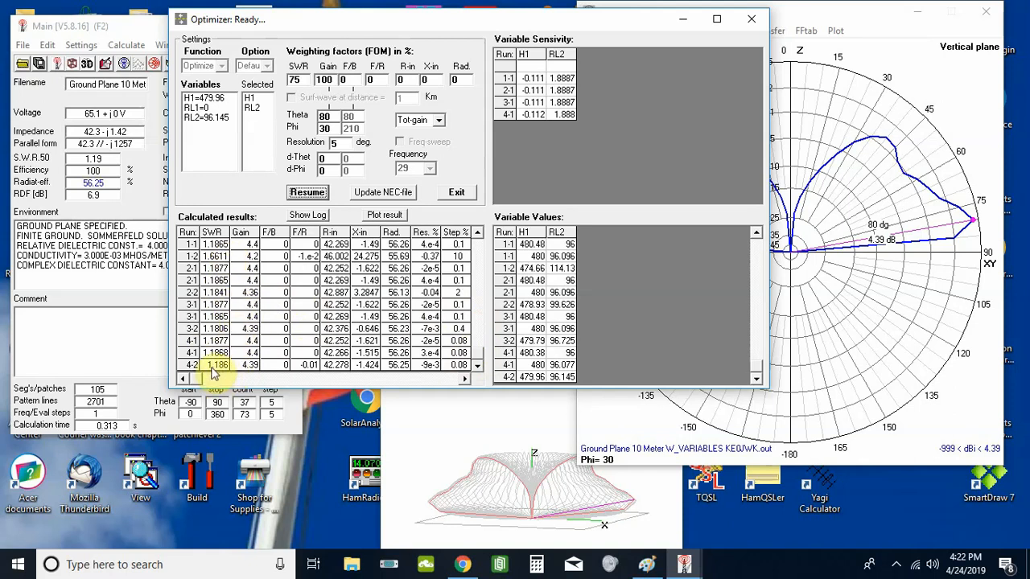
mouse_move(898, 280)
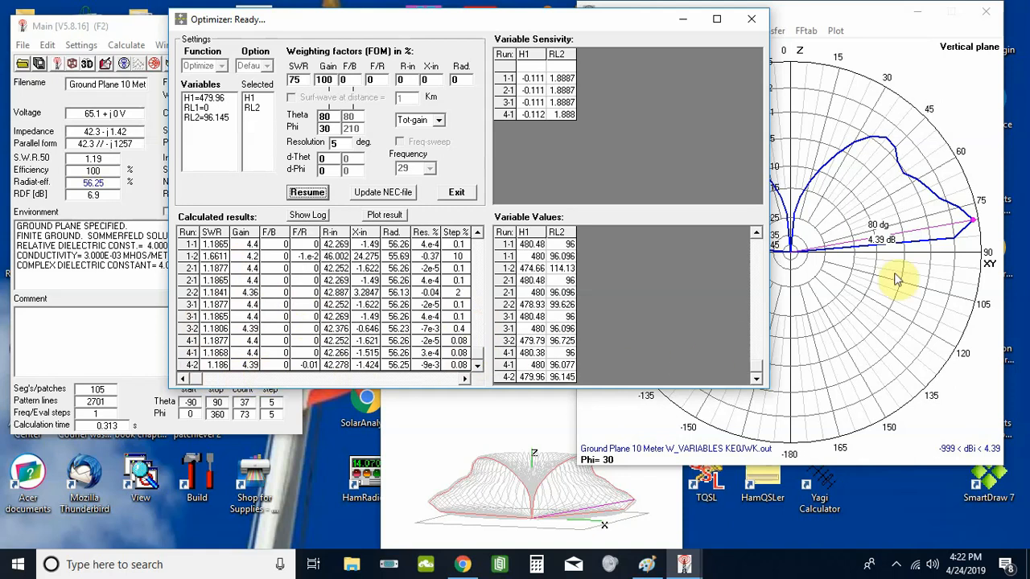
mouse_move(974, 223)
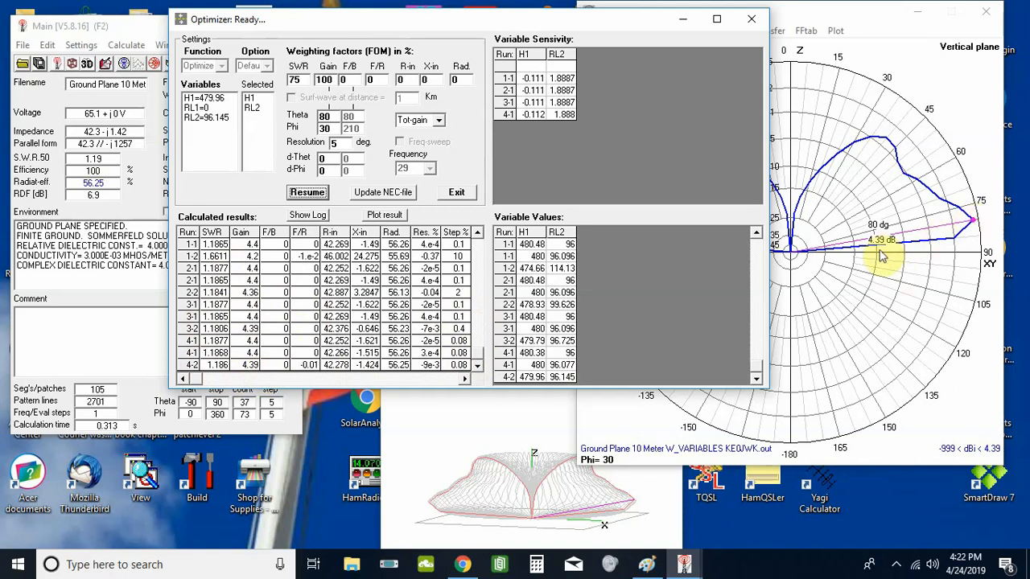
mouse_move(901, 257)
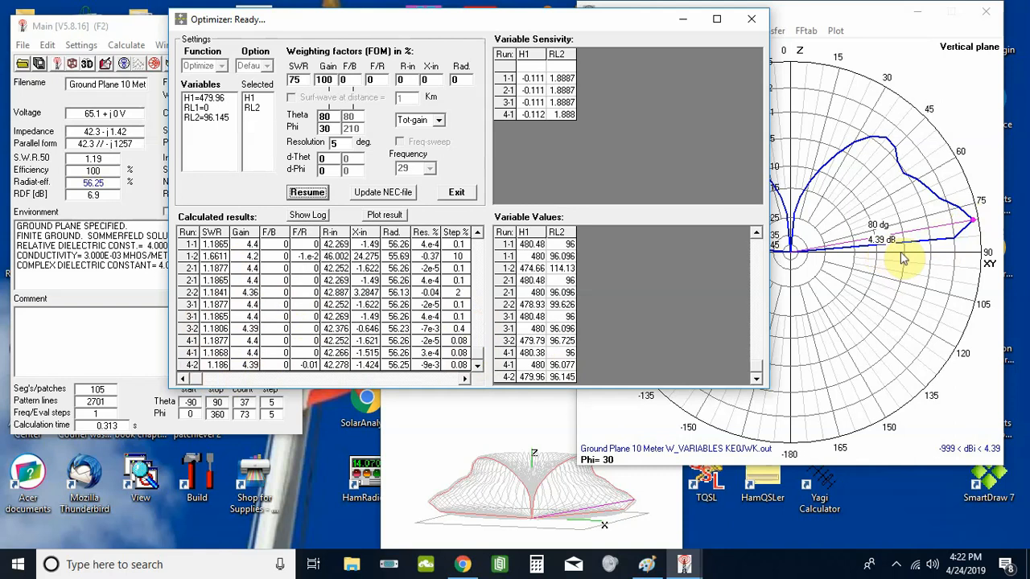
mouse_move(866, 258)
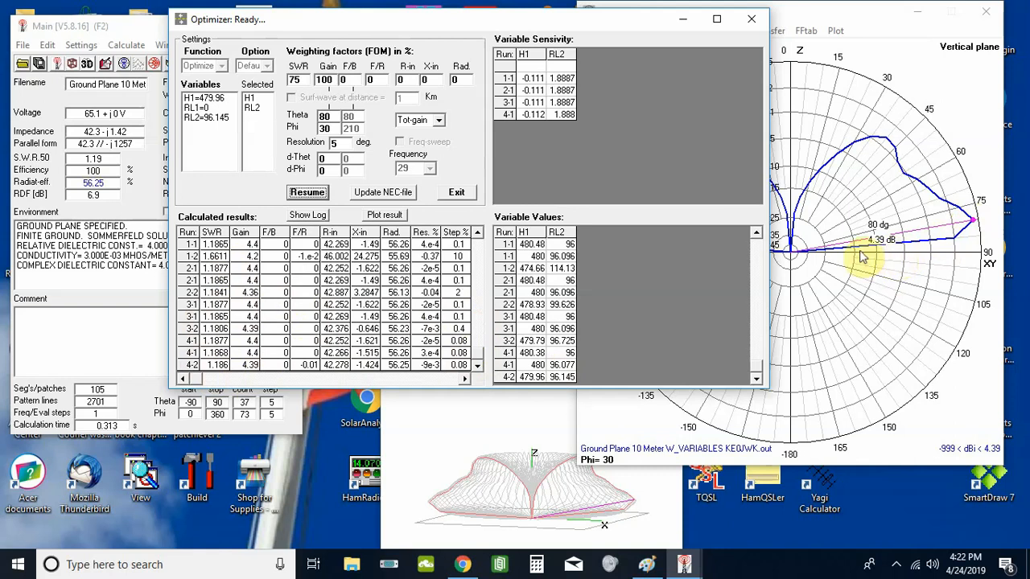
mouse_move(908, 136)
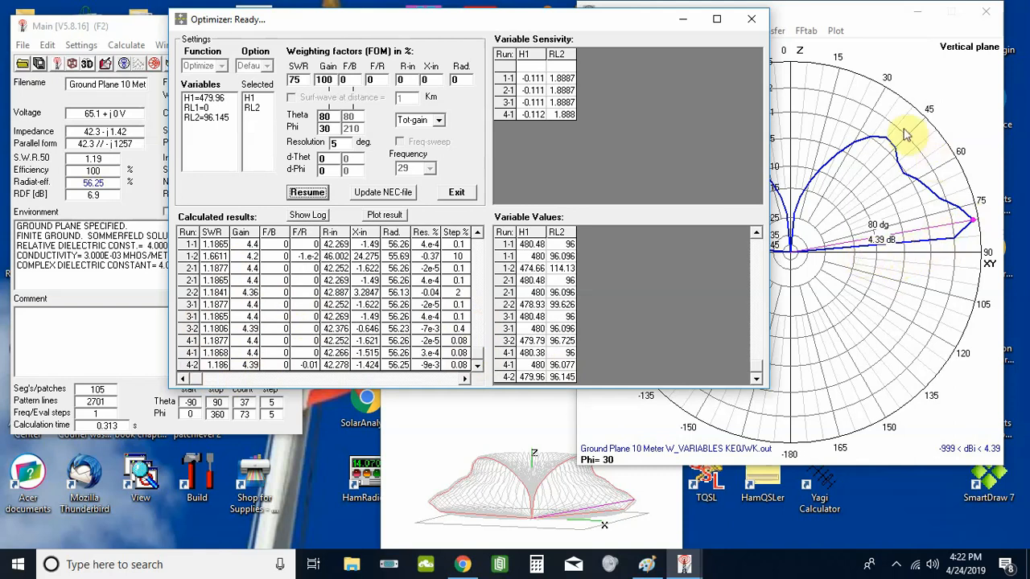
mouse_move(871, 80)
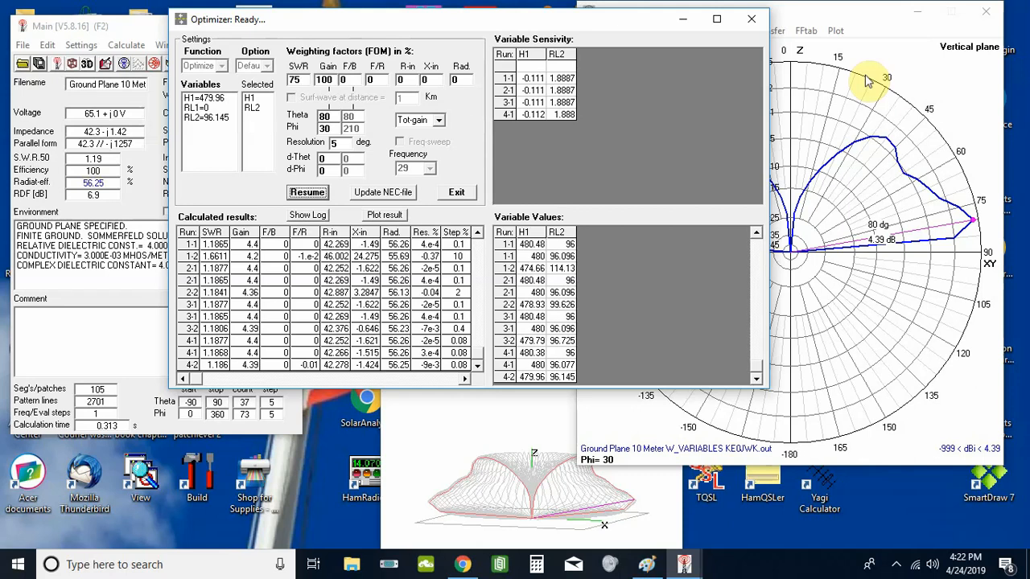
mouse_move(865, 95)
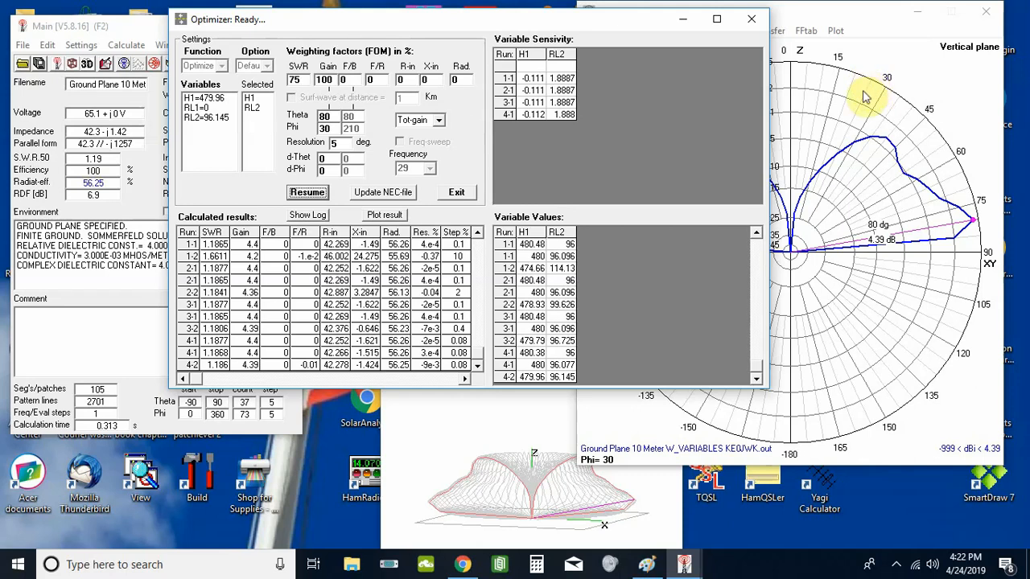
mouse_move(860, 88)
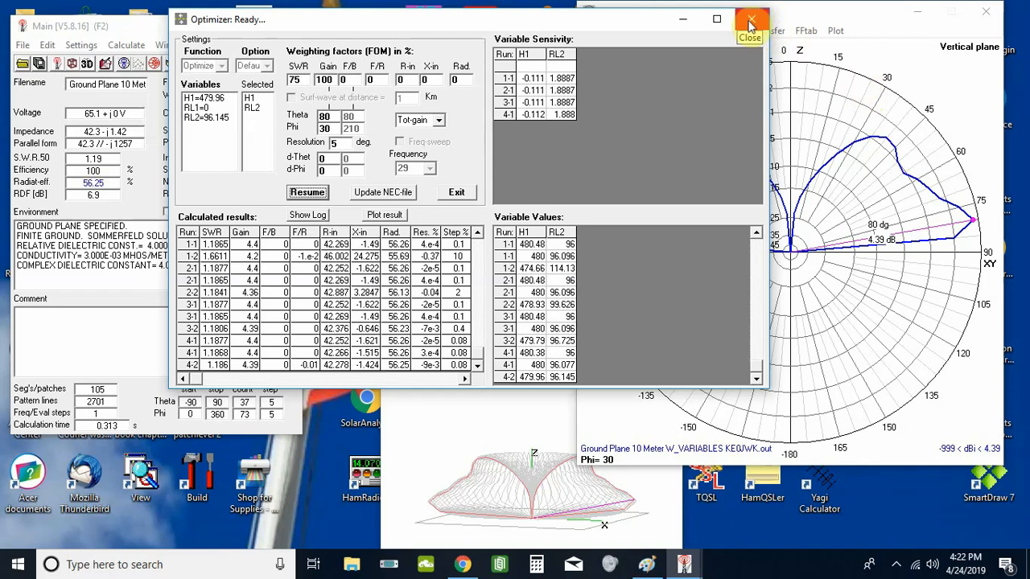
mouse_move(779, 392)
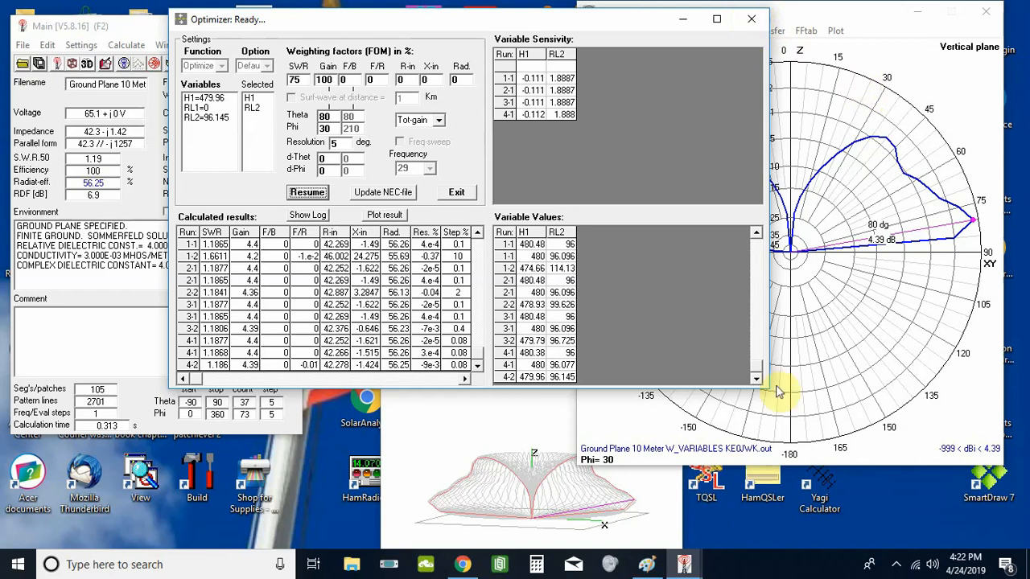